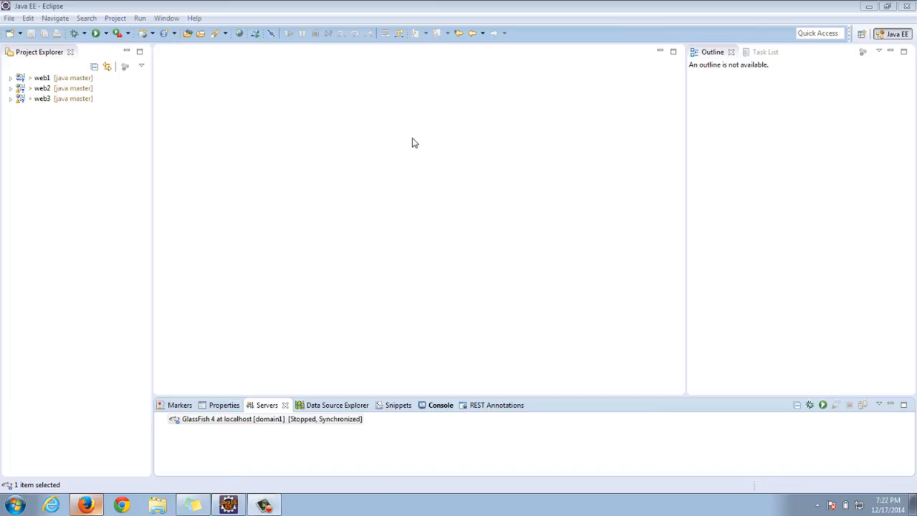
mouse_move(222, 179)
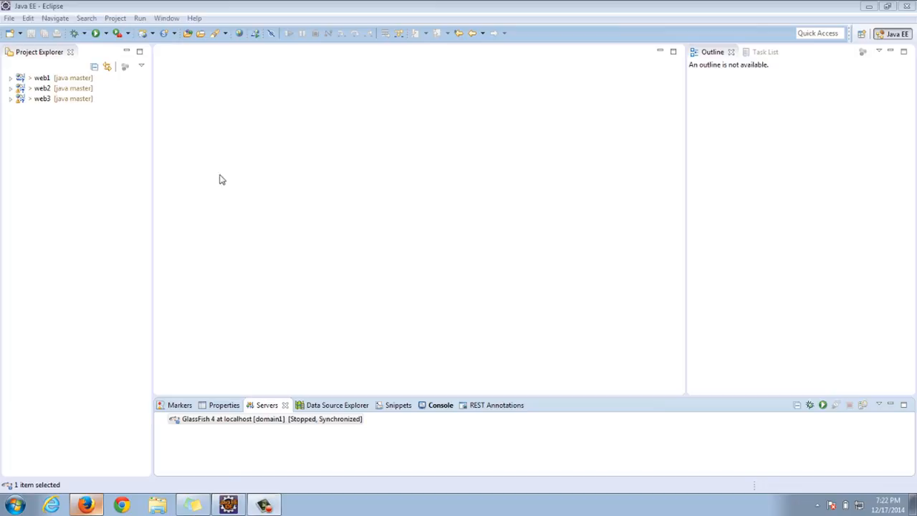
- Copy and paste the web3 project as web4, then expand web4's contents
left_click(41, 98)
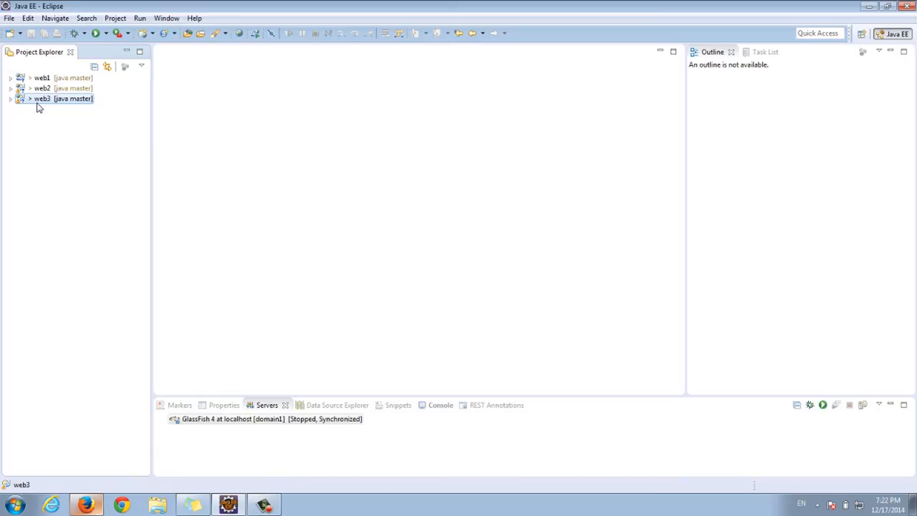
right_click(54, 98)
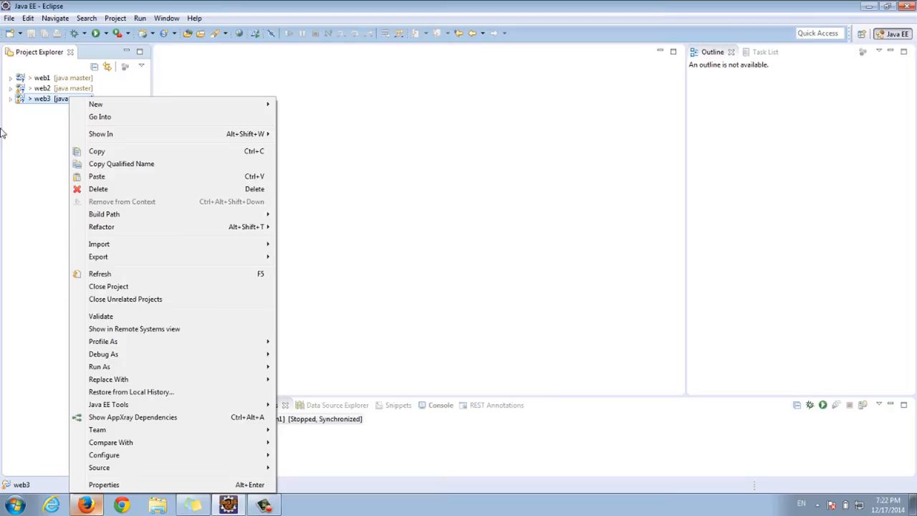
left_click(96, 176)
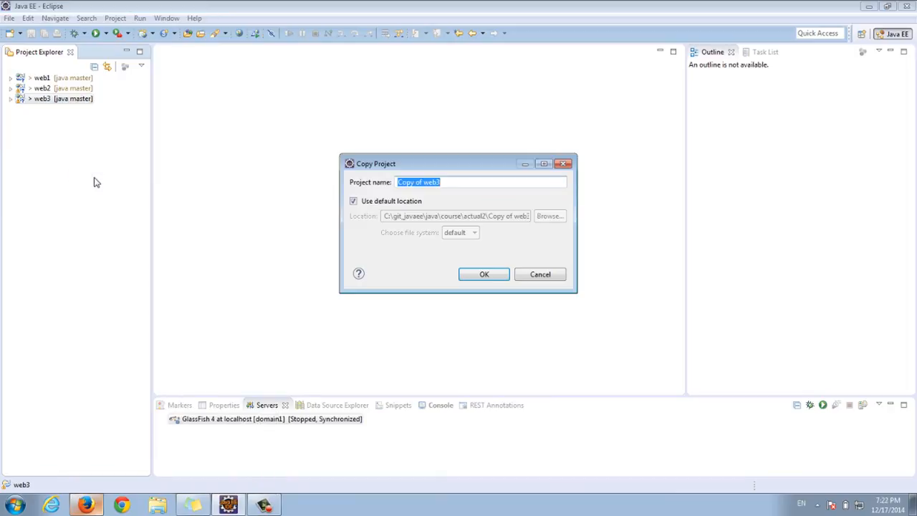
left_click(483, 273)
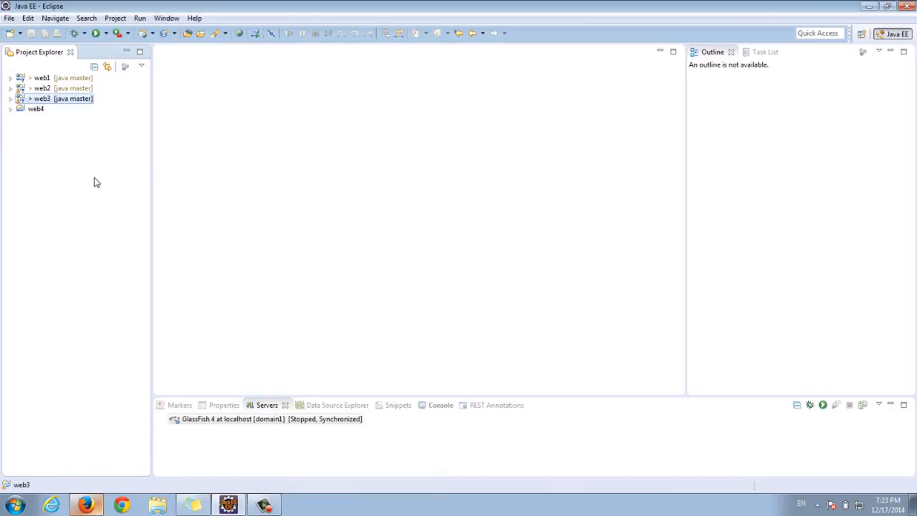
left_click(41, 108)
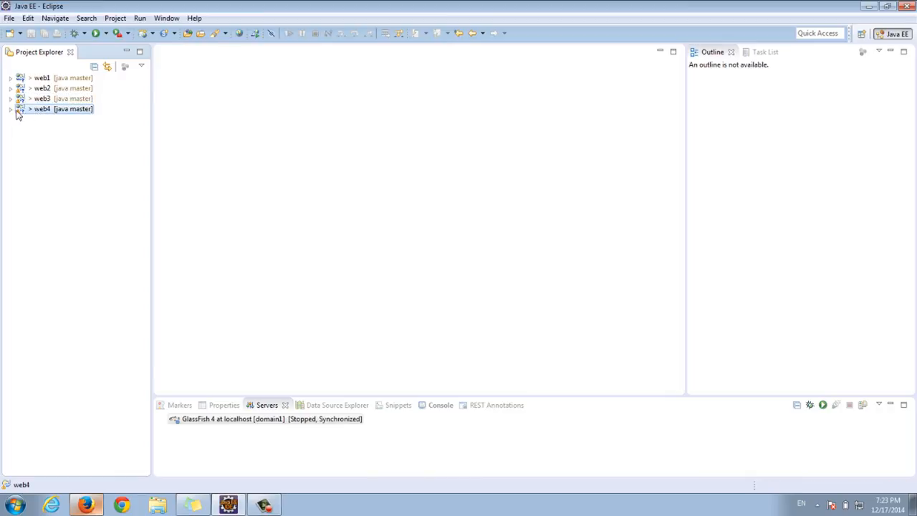
left_click(12, 109)
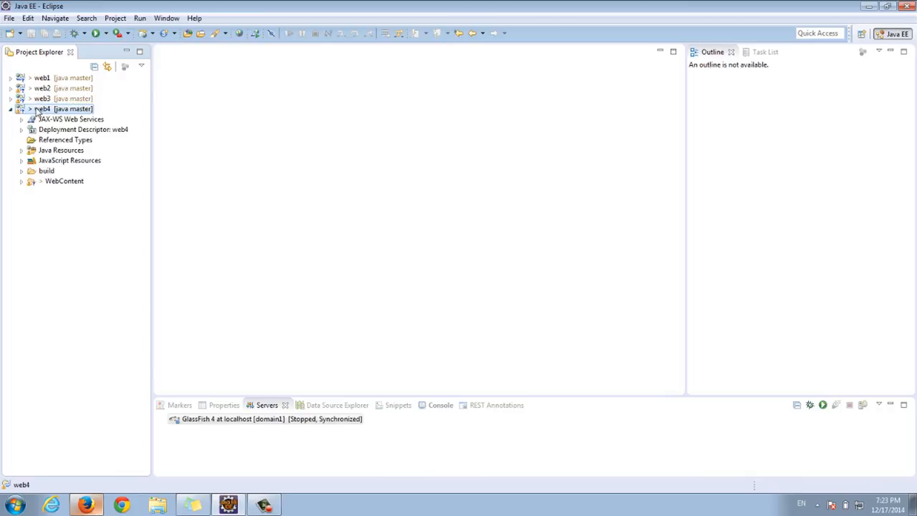
- Set web4's context root to web4 in its Web Project Settings properties
right_click(39, 108)
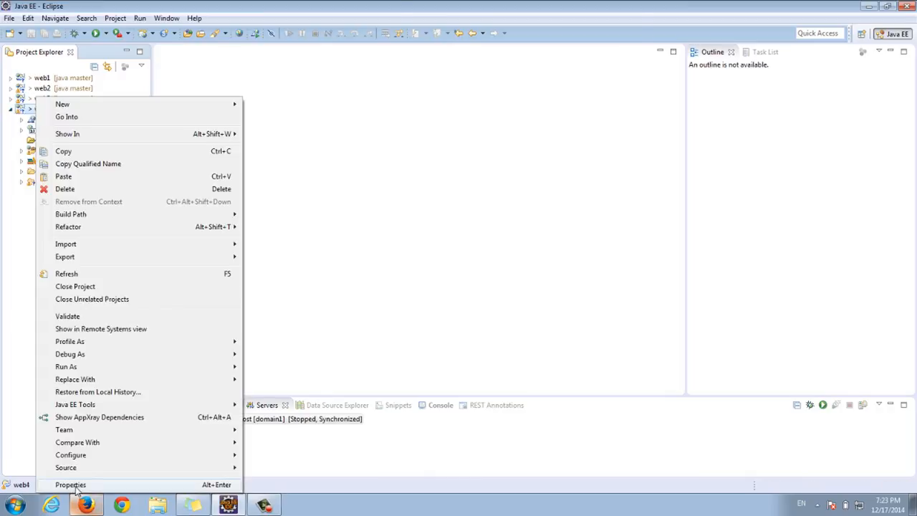
left_click(70, 484)
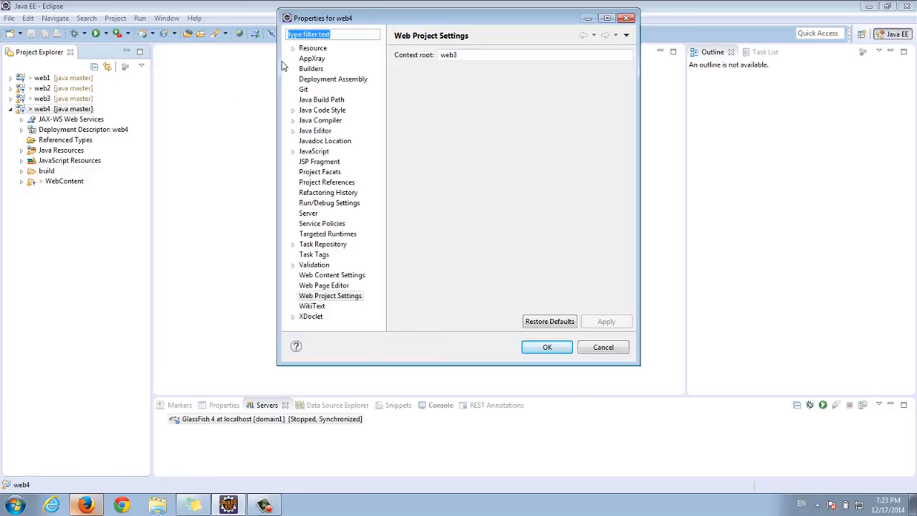
type("web")
left_click(534, 54)
type("4")
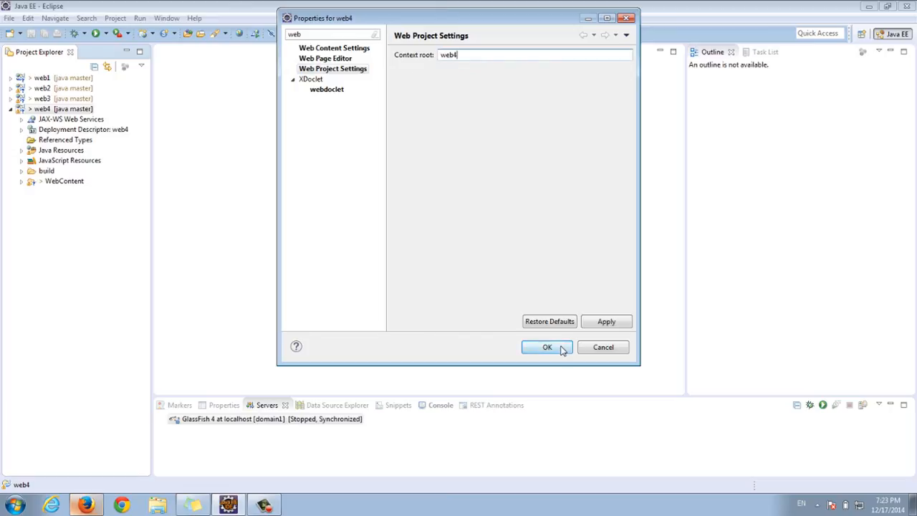
left_click(546, 347)
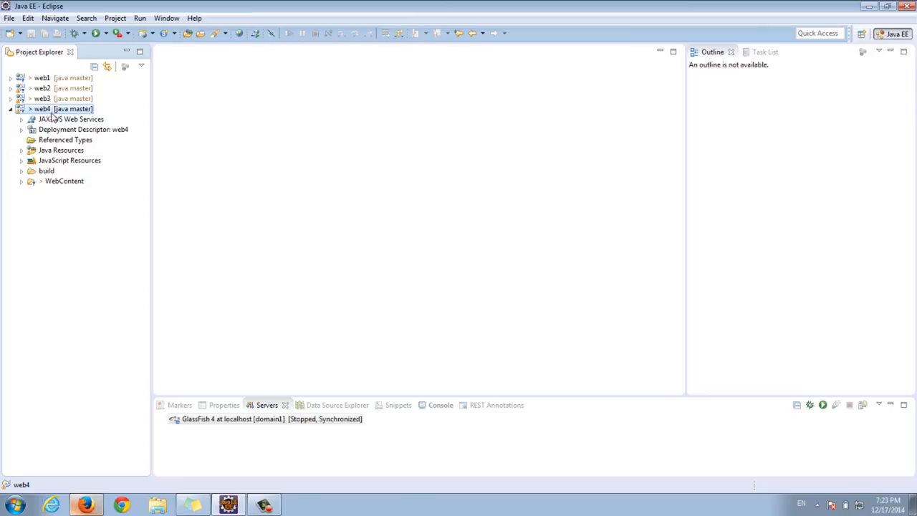
mouse_move(50, 117)
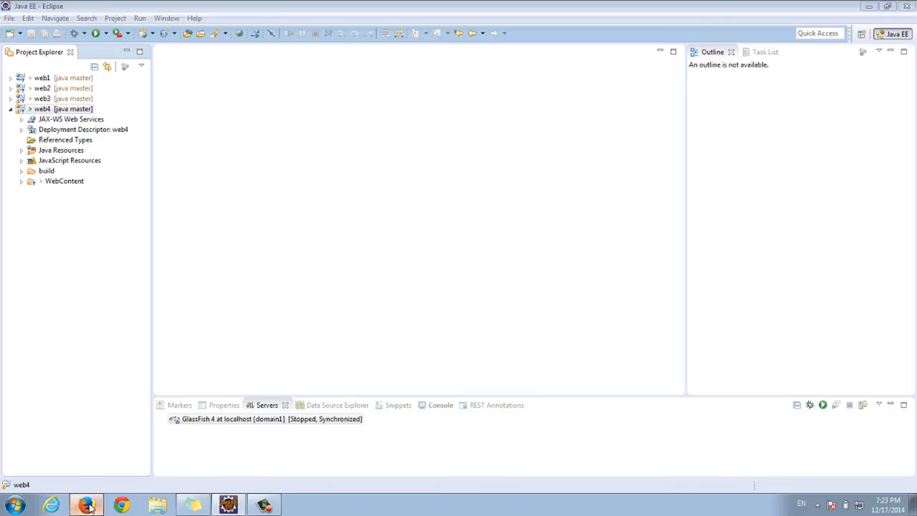
- Expand WebContent > WEB-INF > views to reveal add_passenger.jsp, and bring up Firefox
left_click(122, 504)
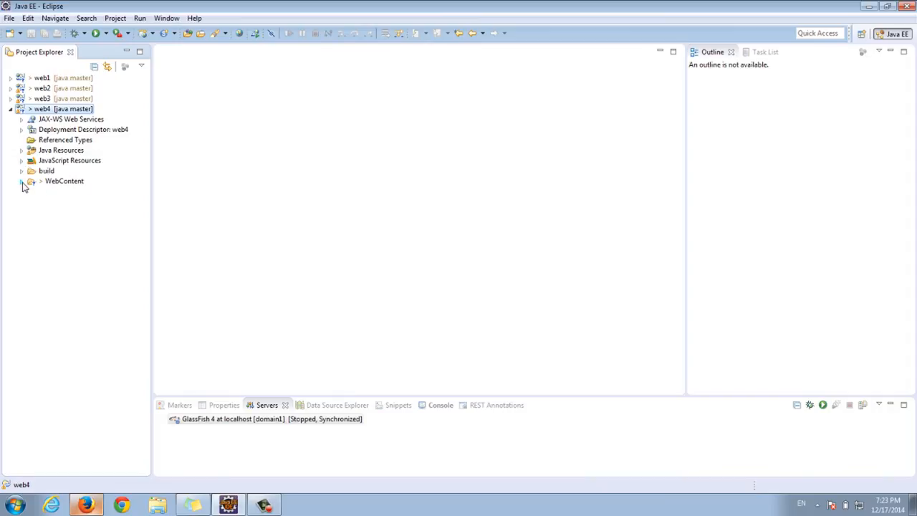
left_click(23, 180)
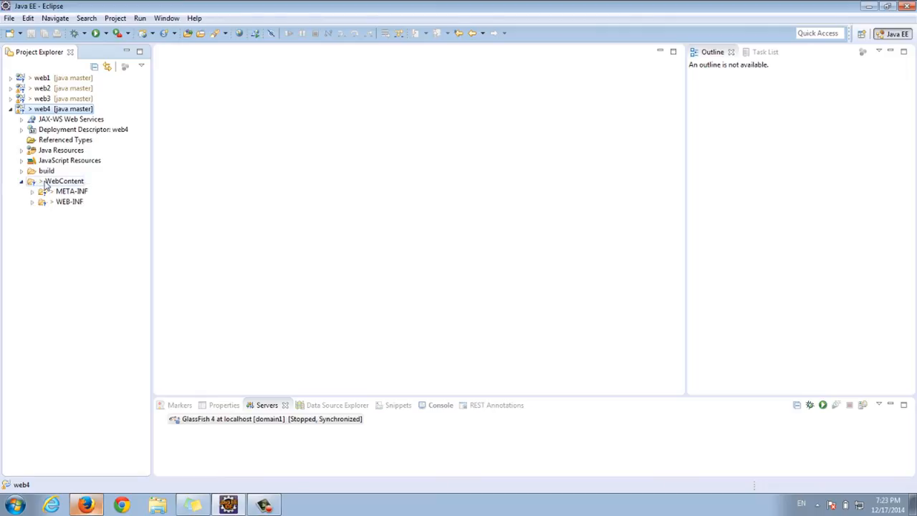
left_click(41, 202)
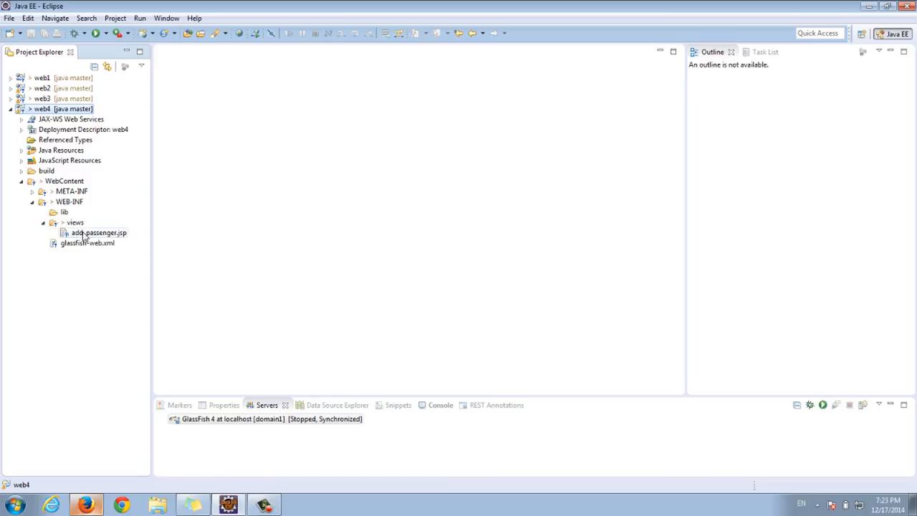
mouse_move(106, 243)
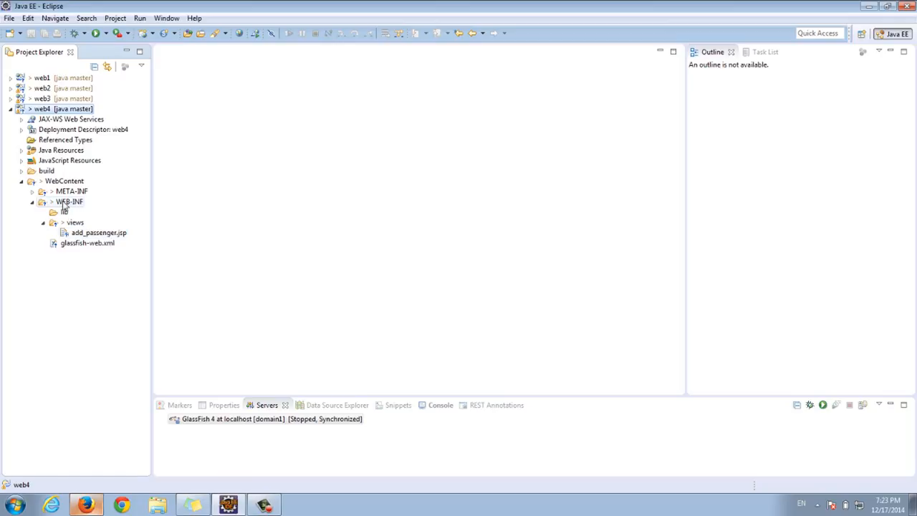
mouse_move(76, 208)
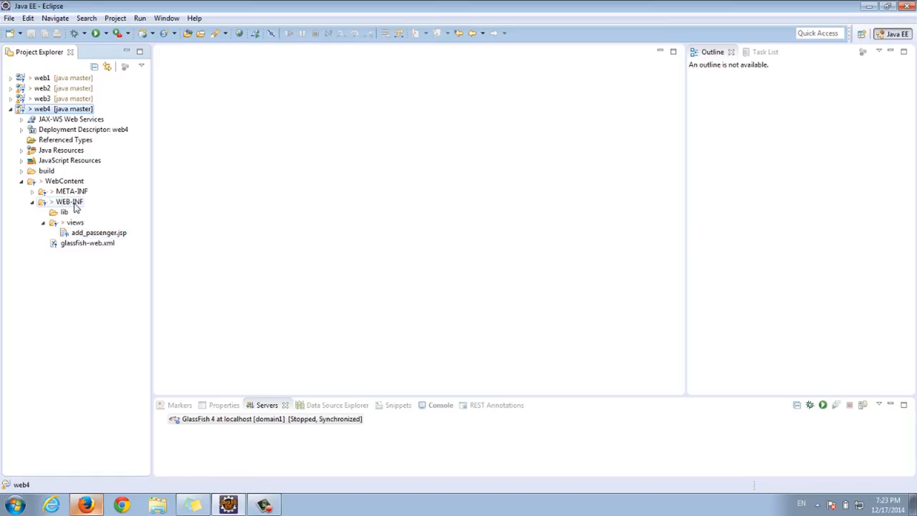
left_click(98, 232)
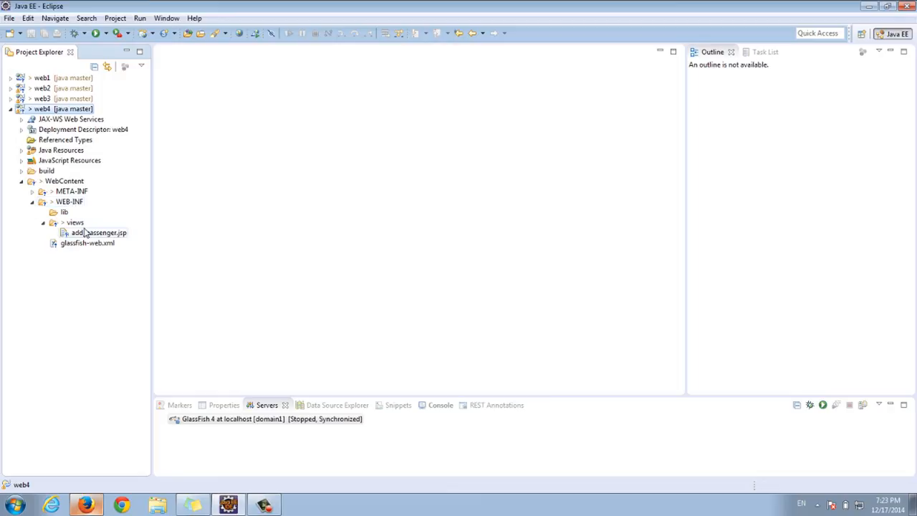
mouse_move(82, 256)
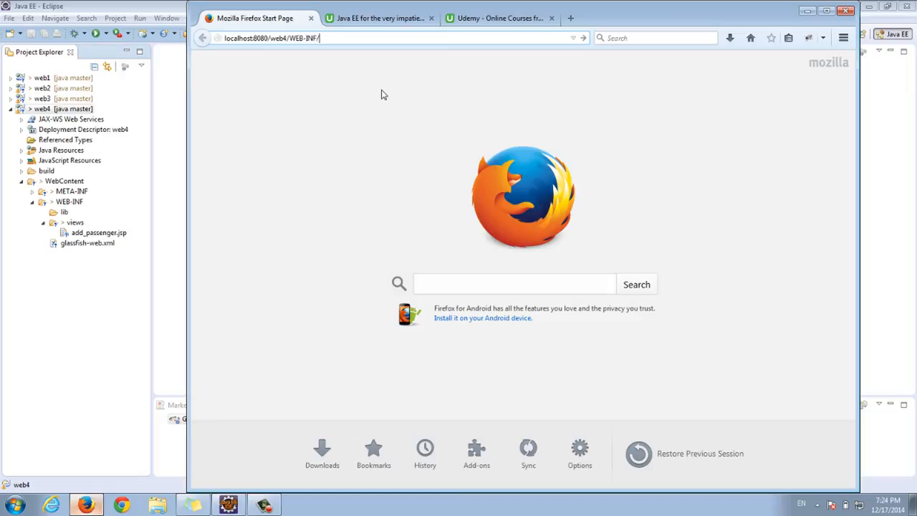
- Type 'add_pa' after the web4 WEB-INF path in Firefox's address bar
type("add_pa")
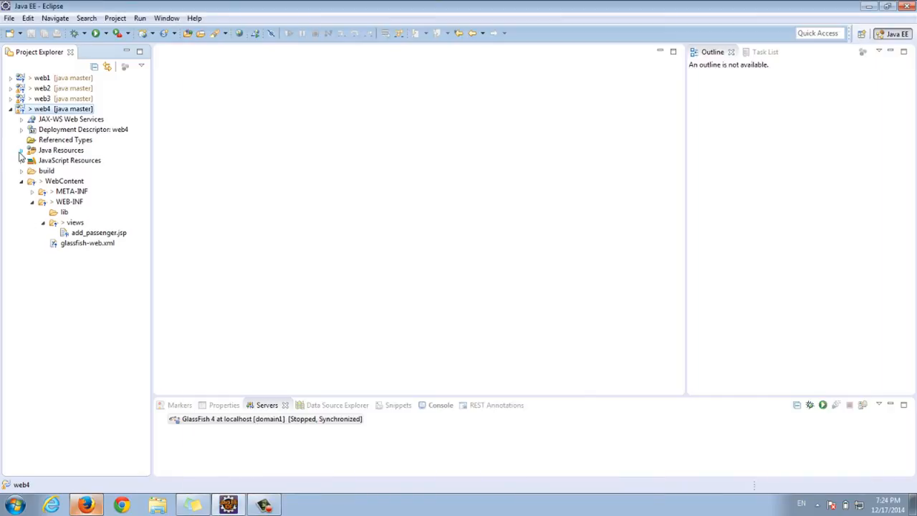
- Open AddPassenger.java from com.airline.controllers and review doGet's forward to add_passenger.jsp
left_click(21, 150)
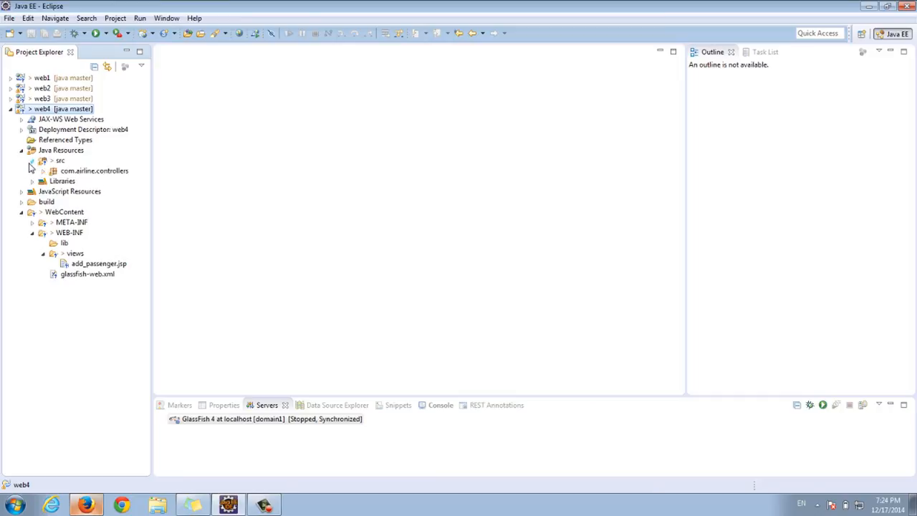
left_click(44, 170)
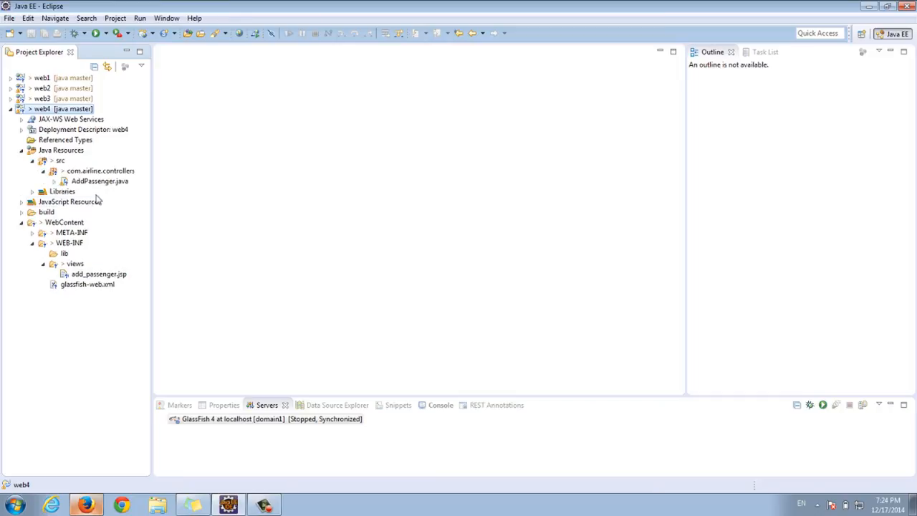
double_click(99, 180)
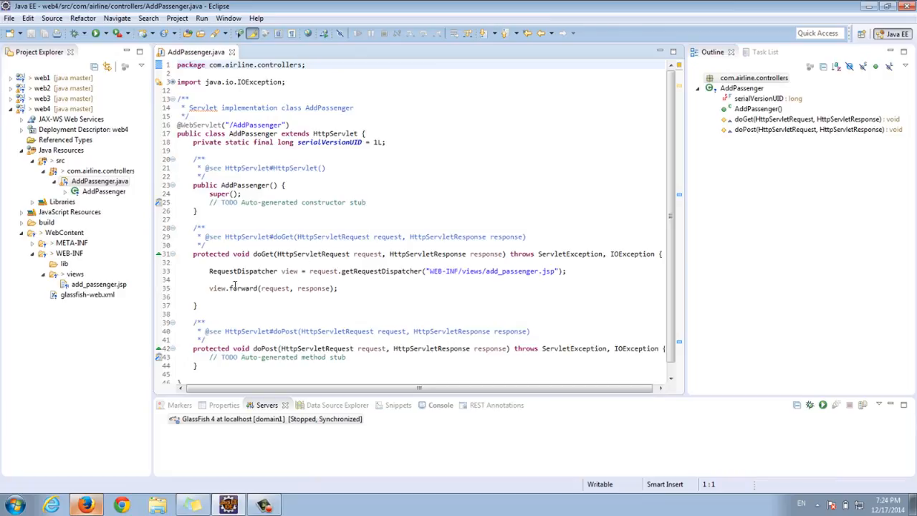
double_click(255, 125)
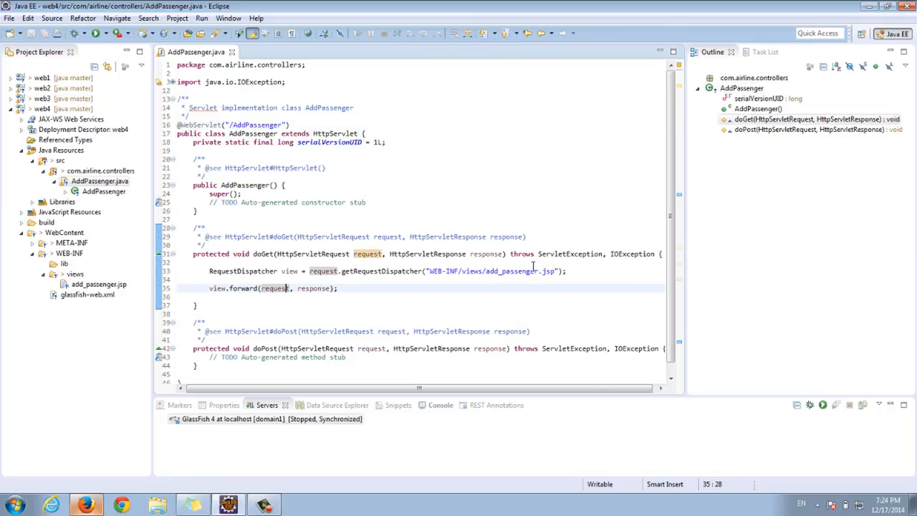
mouse_move(349, 331)
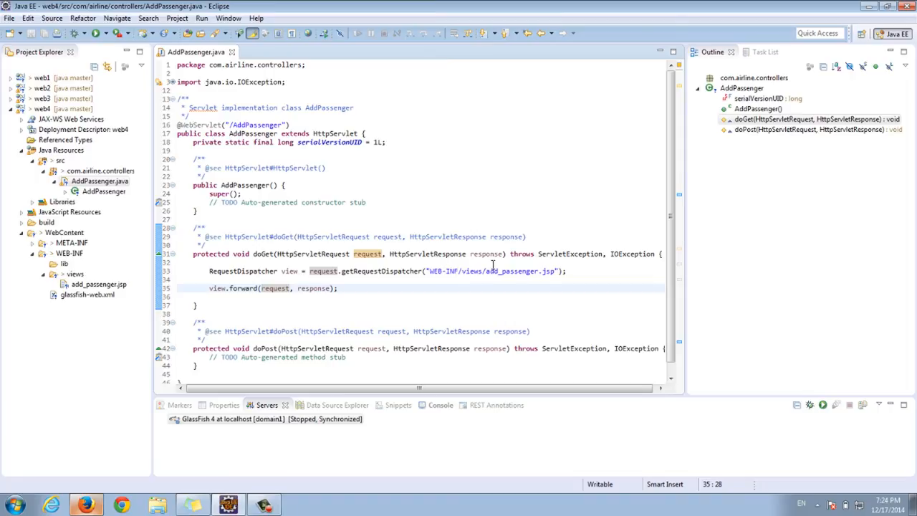
mouse_move(212, 397)
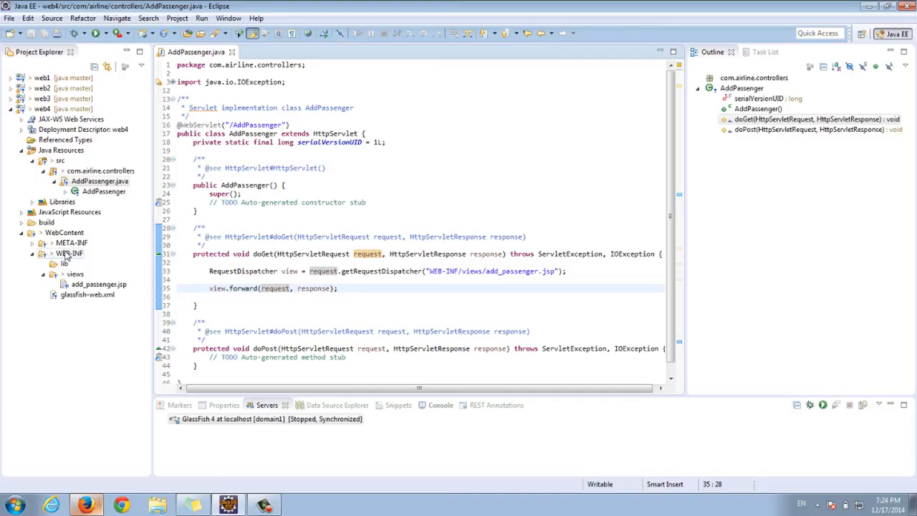
left_click(86, 505)
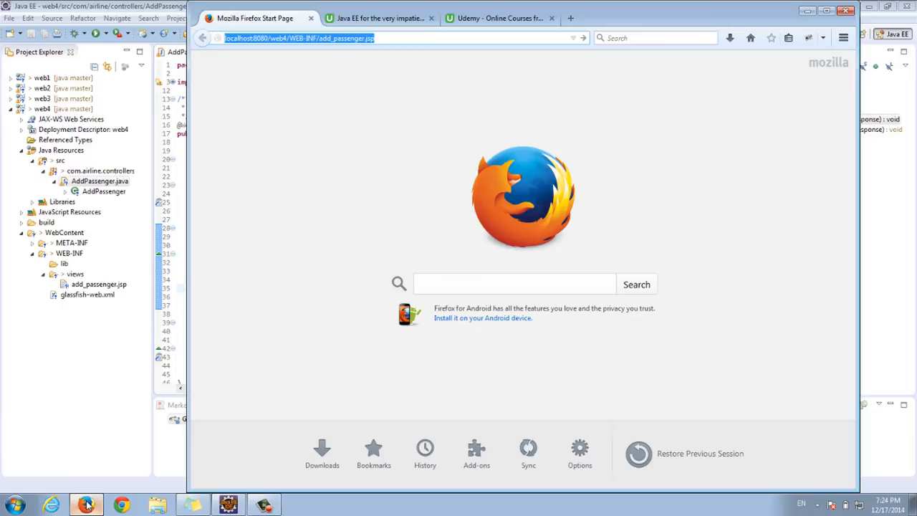
left_click(85, 505)
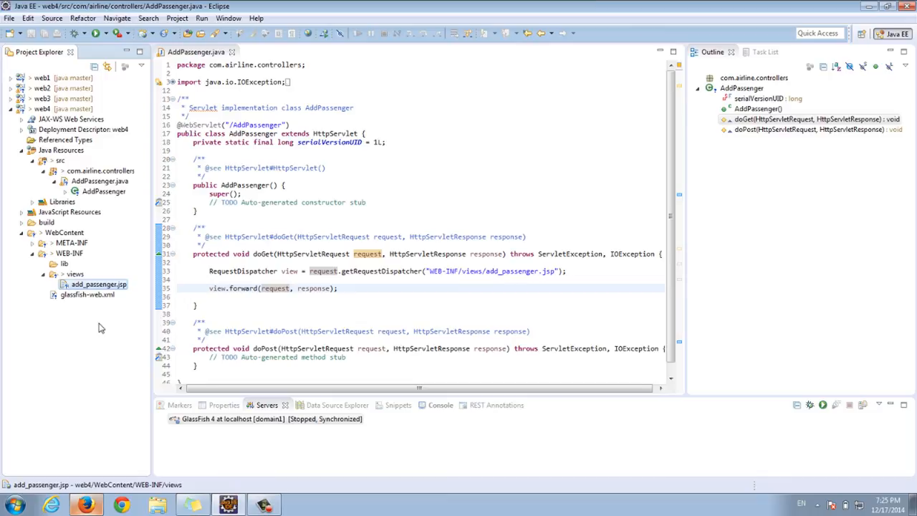
mouse_move(82, 330)
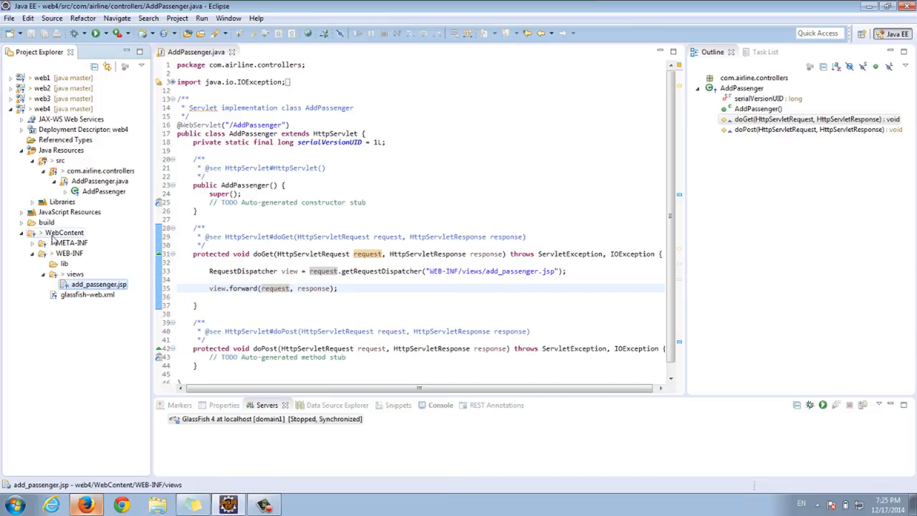
- Create a 'resources' folder under WebContent using the General > Folder wizard
right_click(65, 232)
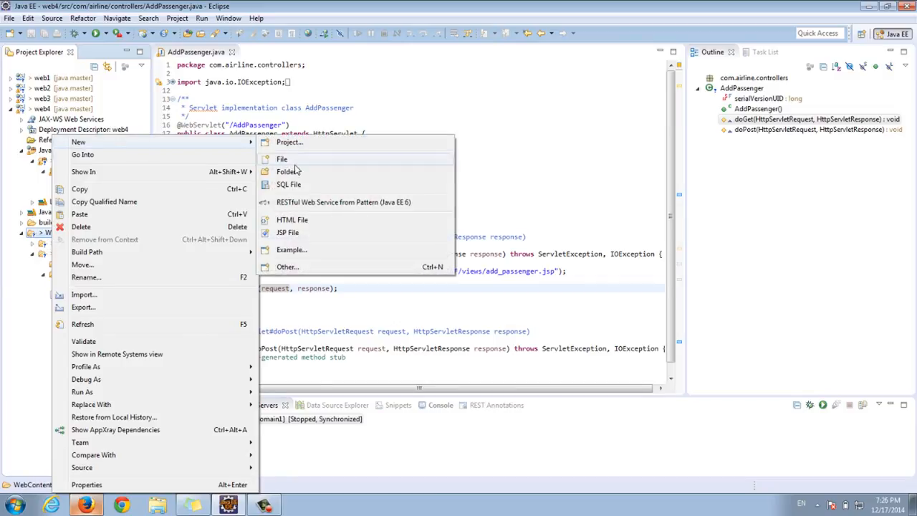
left_click(287, 232)
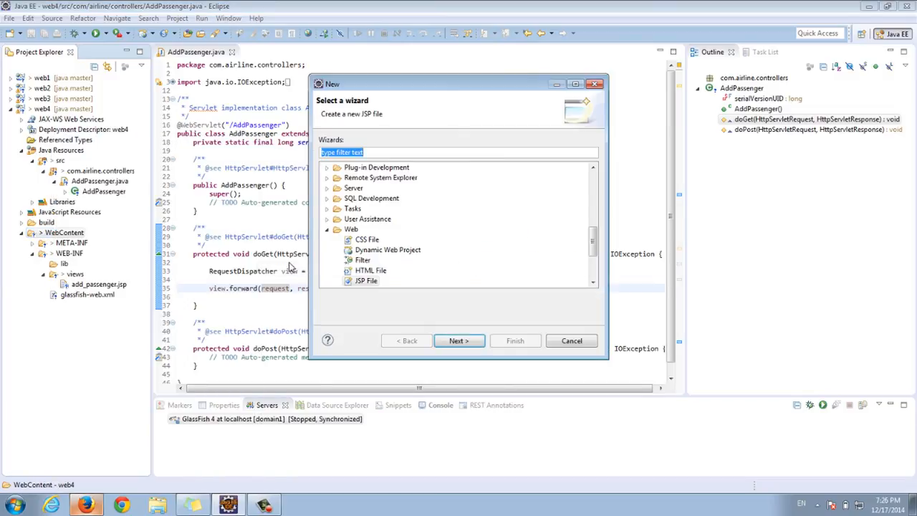
type("f")
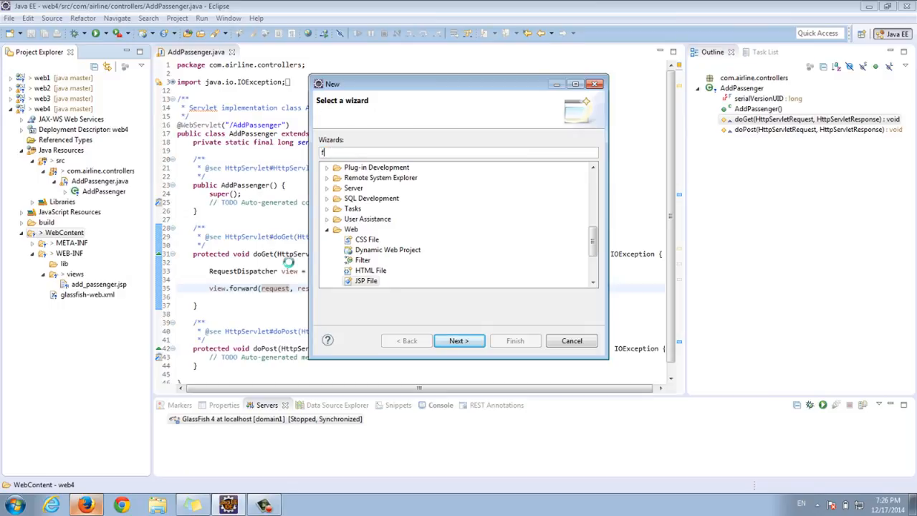
type("older")
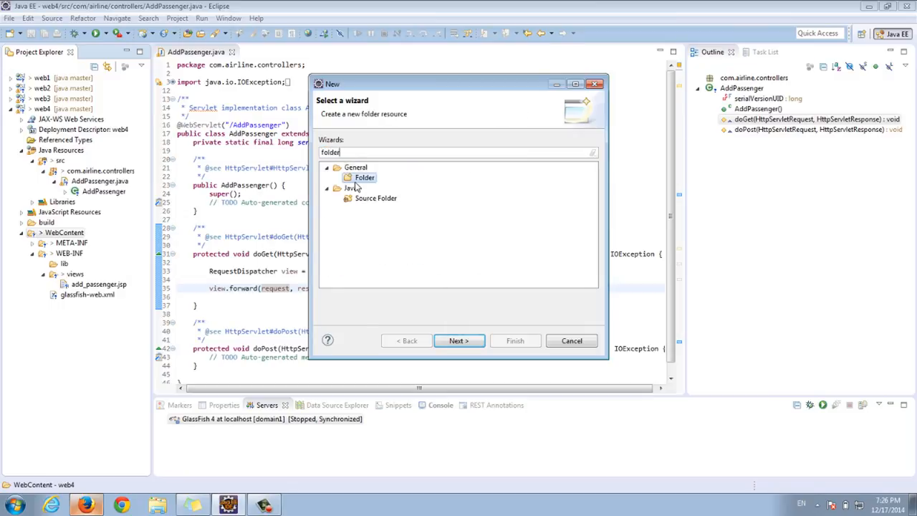
left_click(458, 340)
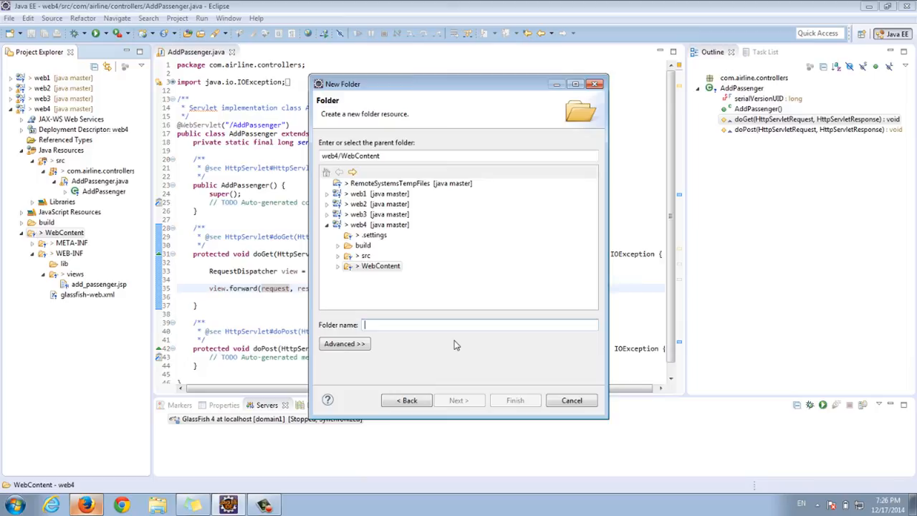
type("r")
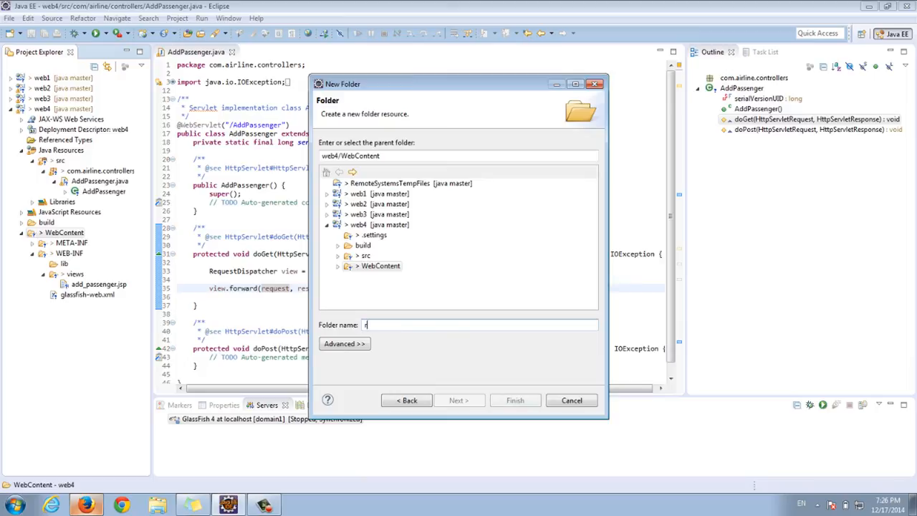
type("esources")
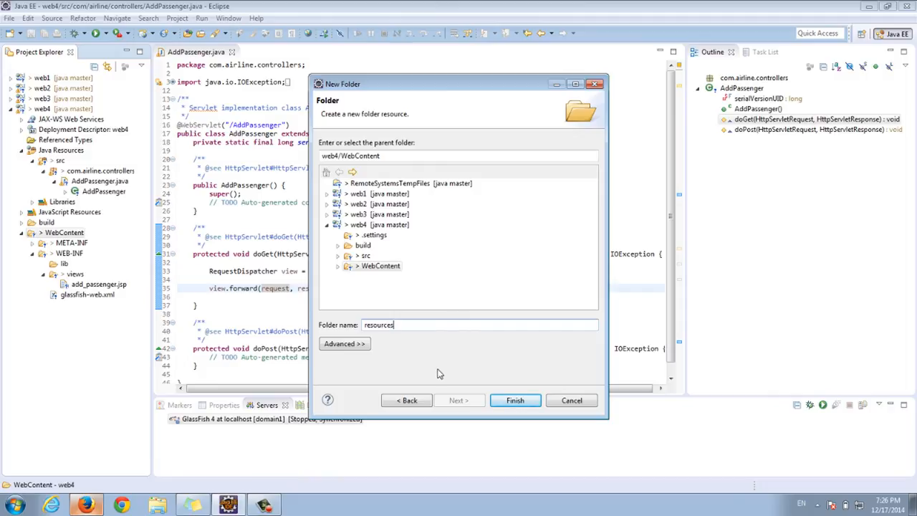
left_click(514, 400)
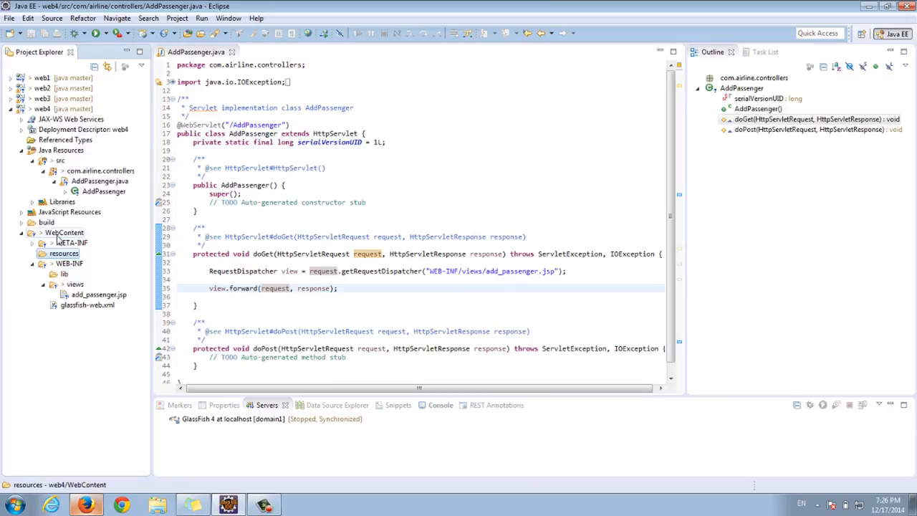
- Create a 'css' folder inside WebContent/resources
left_click(42, 263)
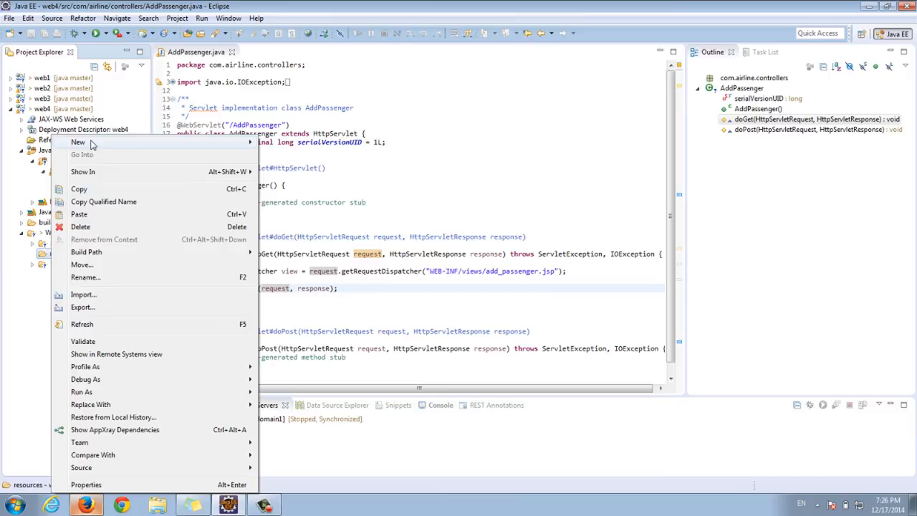
mouse_move(78, 142)
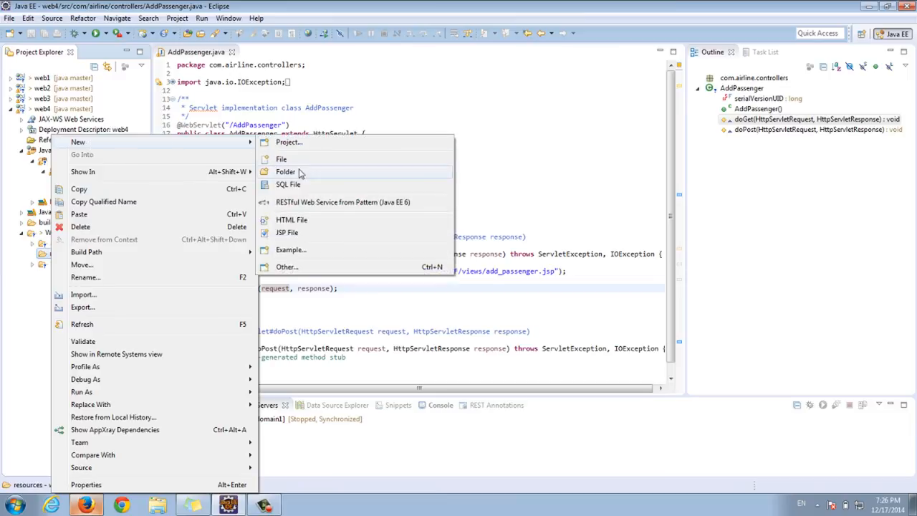
left_click(285, 172)
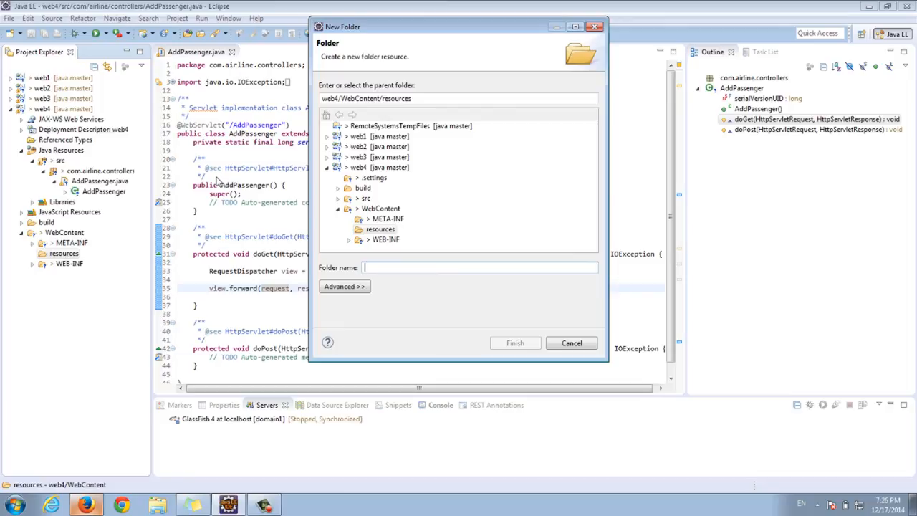
type("css")
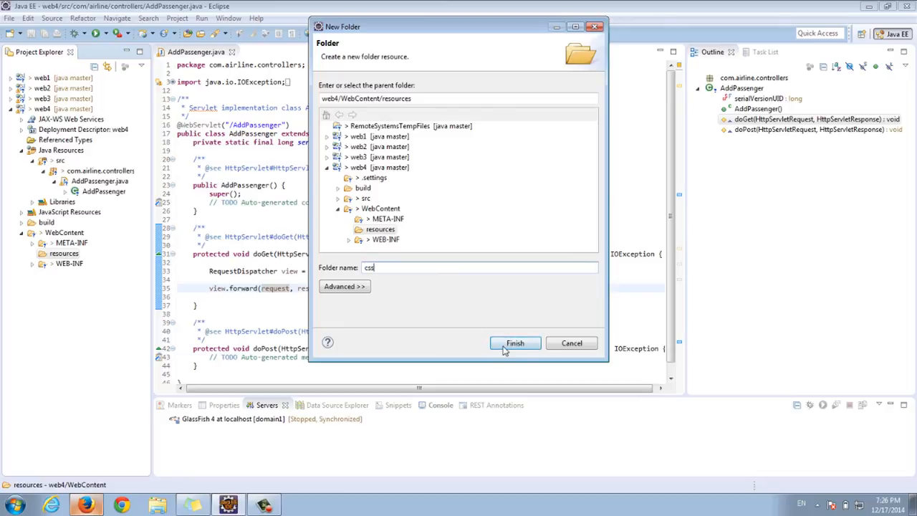
left_click(514, 342)
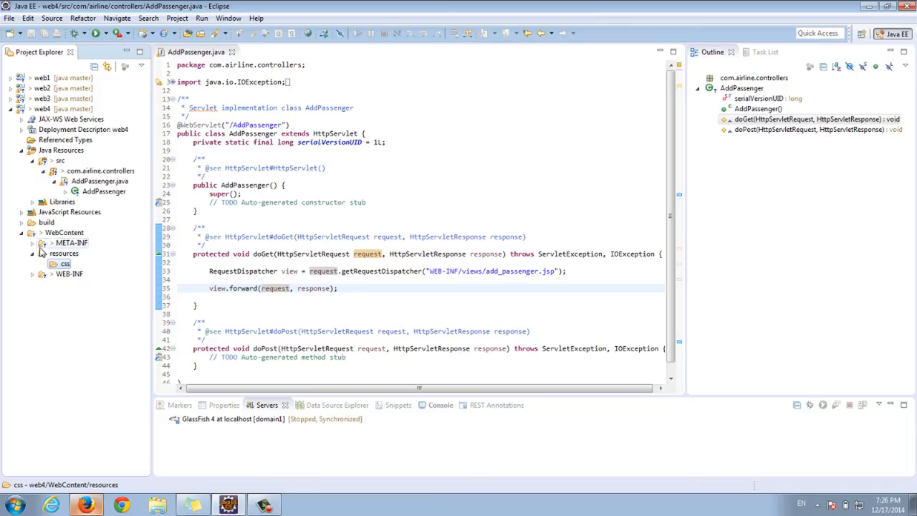
- Open add_passenger.jsp from WEB-INF/views and select the css folder
left_click(32, 274)
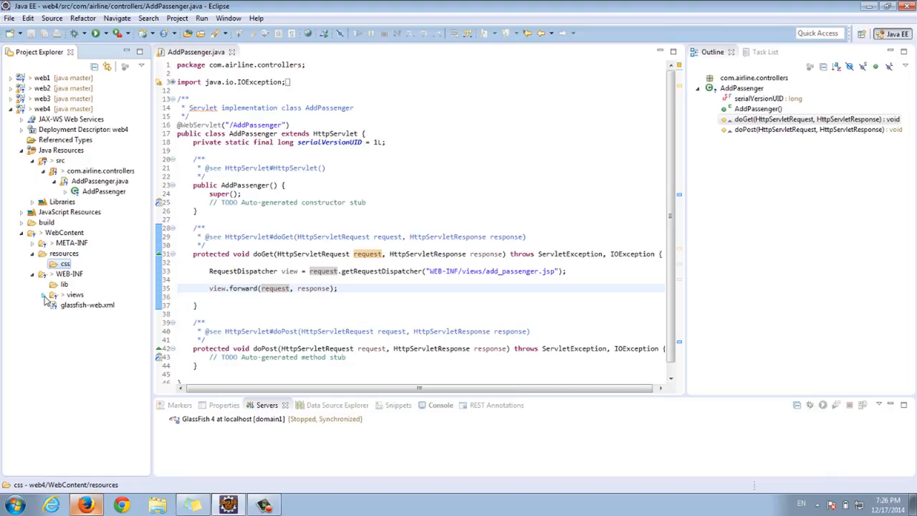
double_click(100, 305)
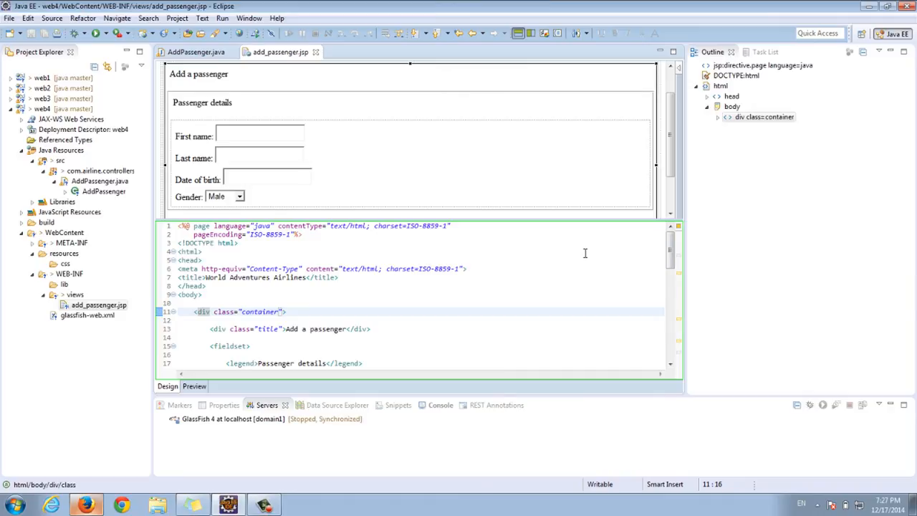
mouse_move(555, 260)
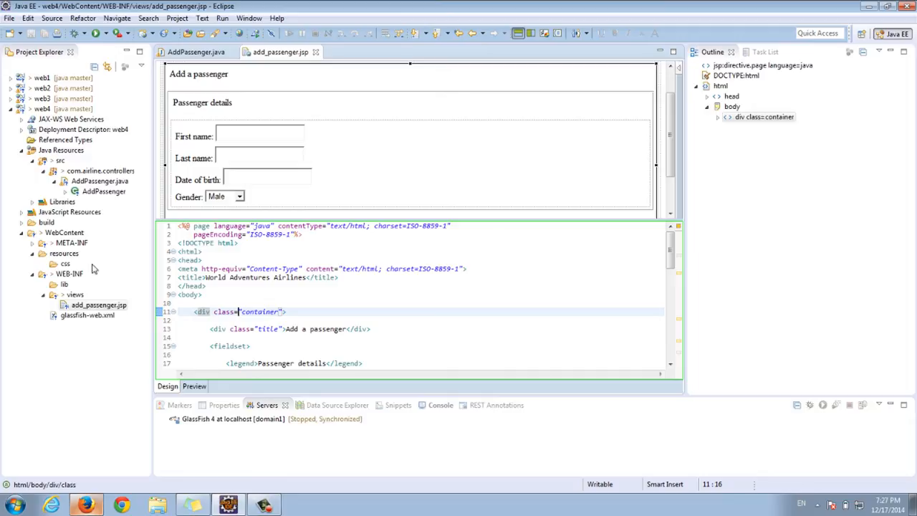
left_click(65, 263)
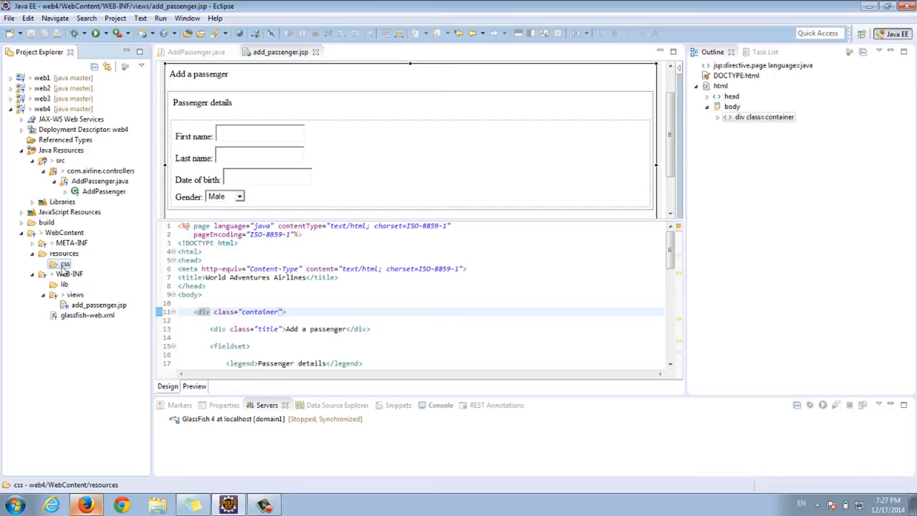
mouse_move(113, 397)
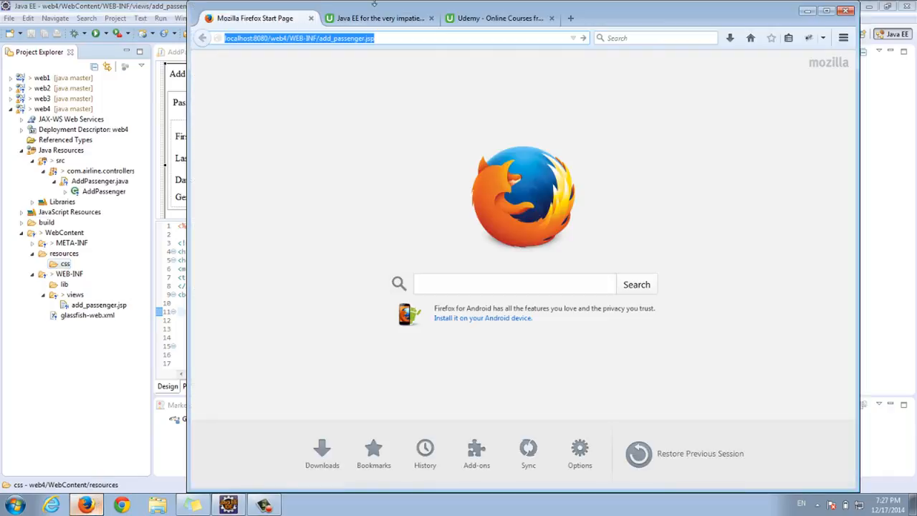
- Open Udemy Lecture 16 'Add static resources to our JSP files' and list its downloadable resources
left_click(500, 18)
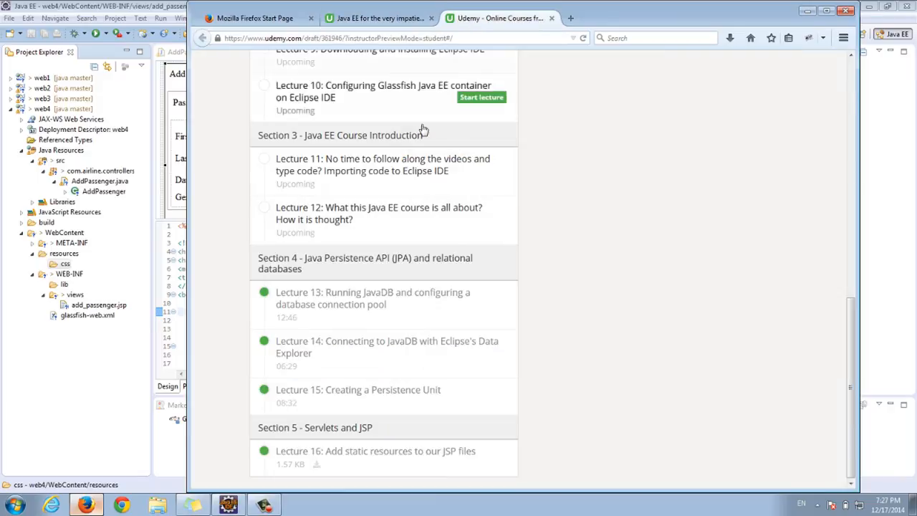
mouse_move(373, 456)
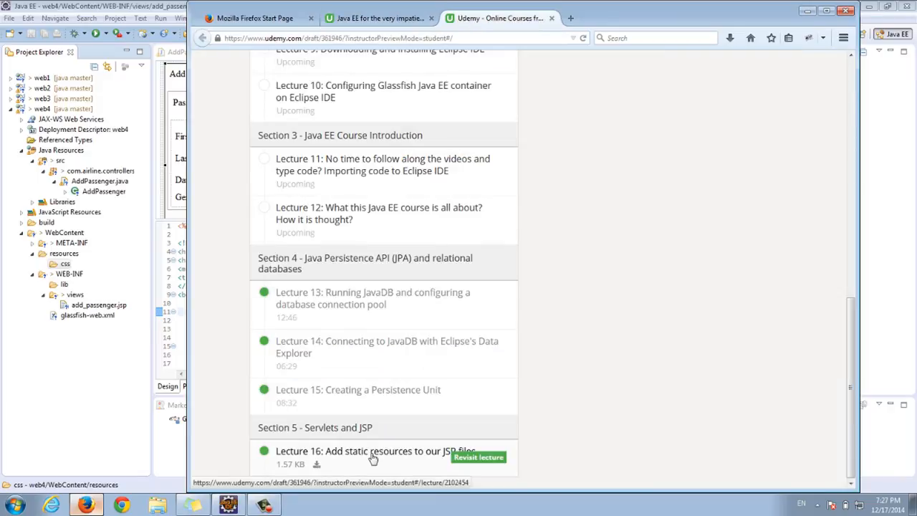
mouse_move(356, 457)
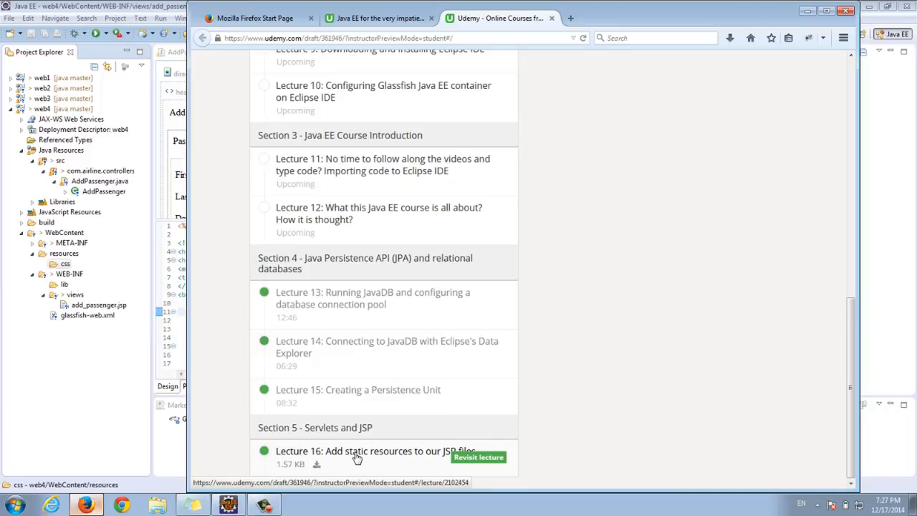
mouse_move(380, 466)
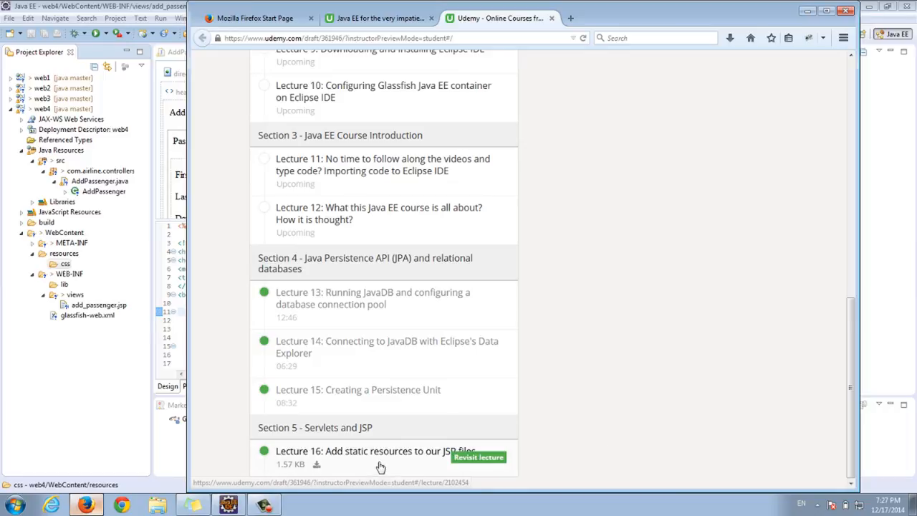
mouse_move(392, 466)
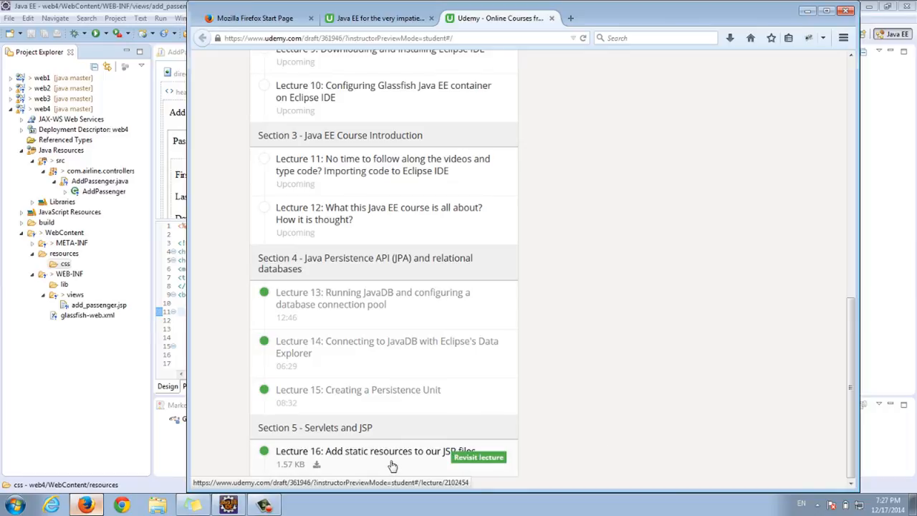
left_click(478, 456)
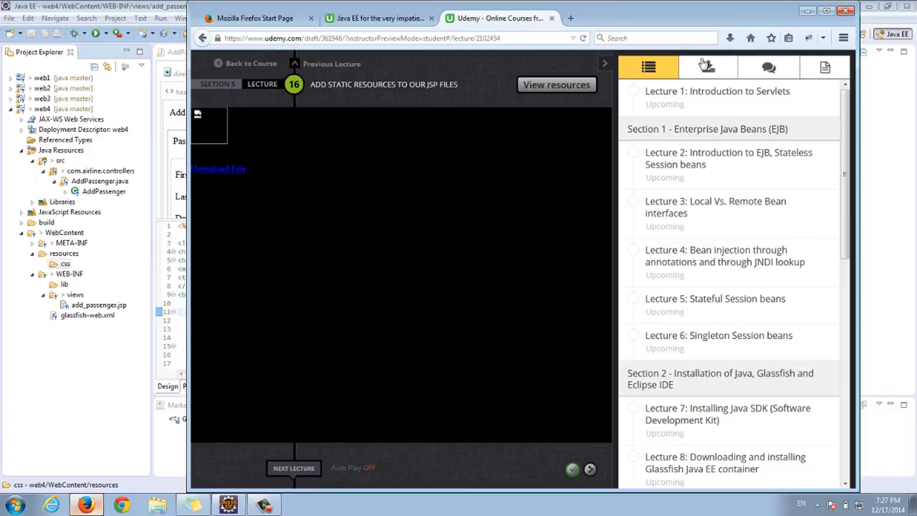
left_click(708, 66)
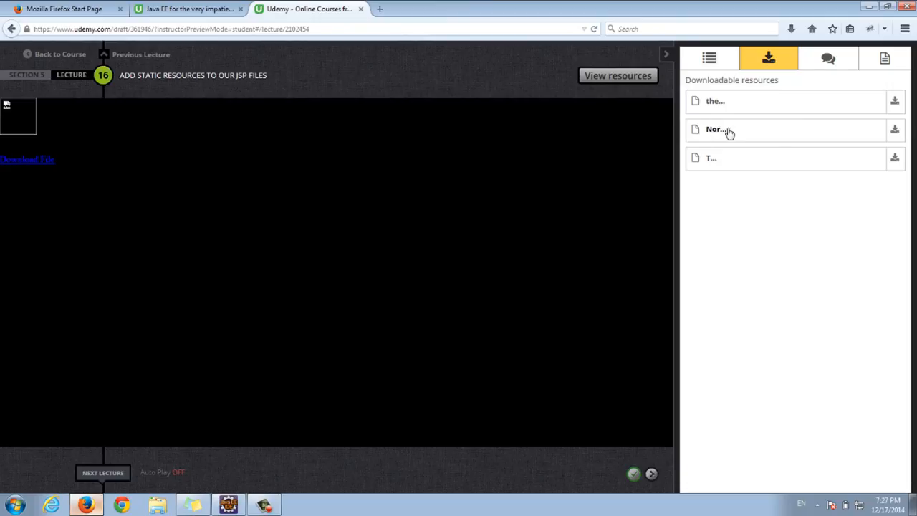
mouse_move(716, 137)
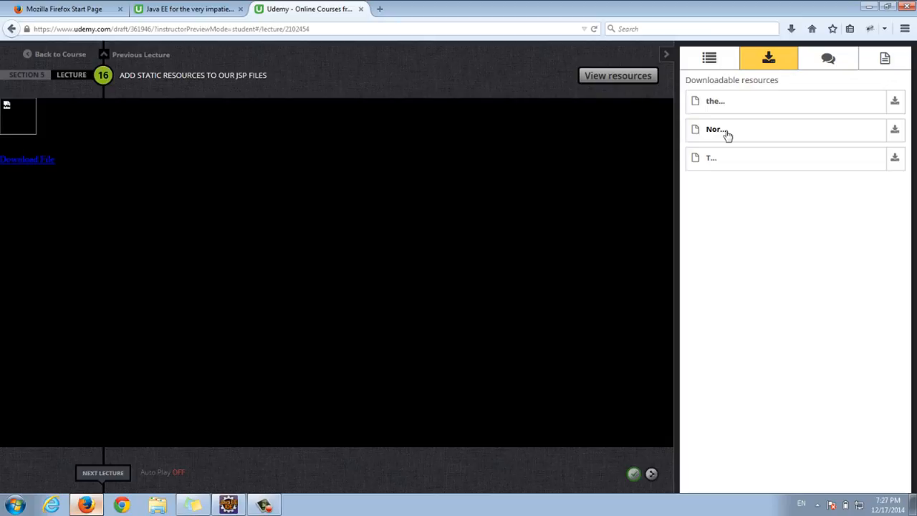
mouse_move(724, 136)
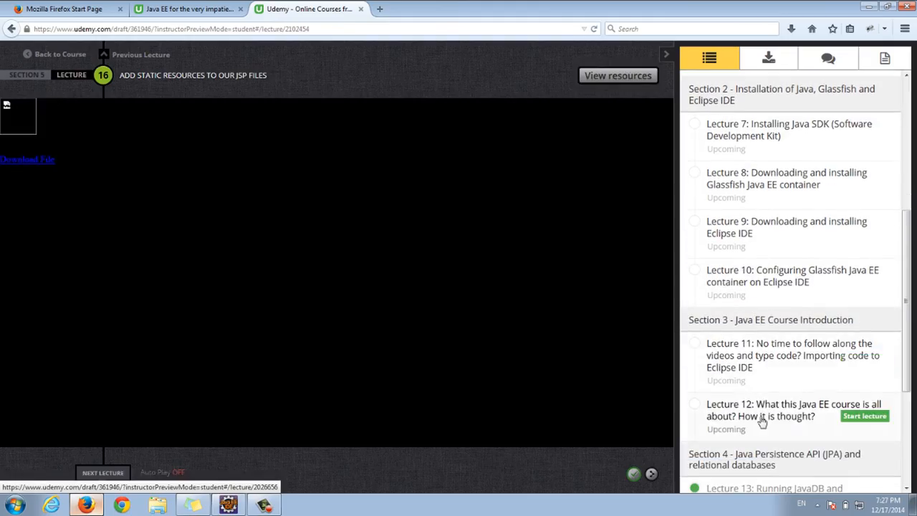
left_click(768, 58)
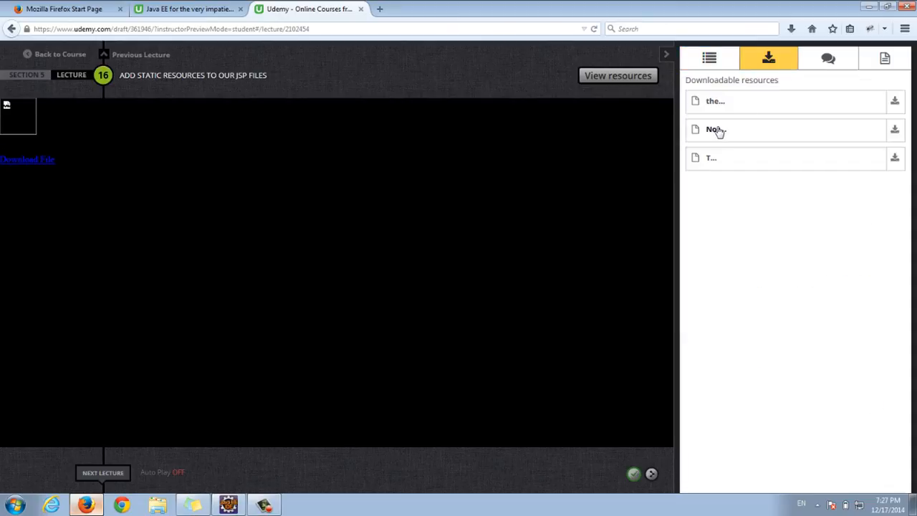
mouse_move(720, 133)
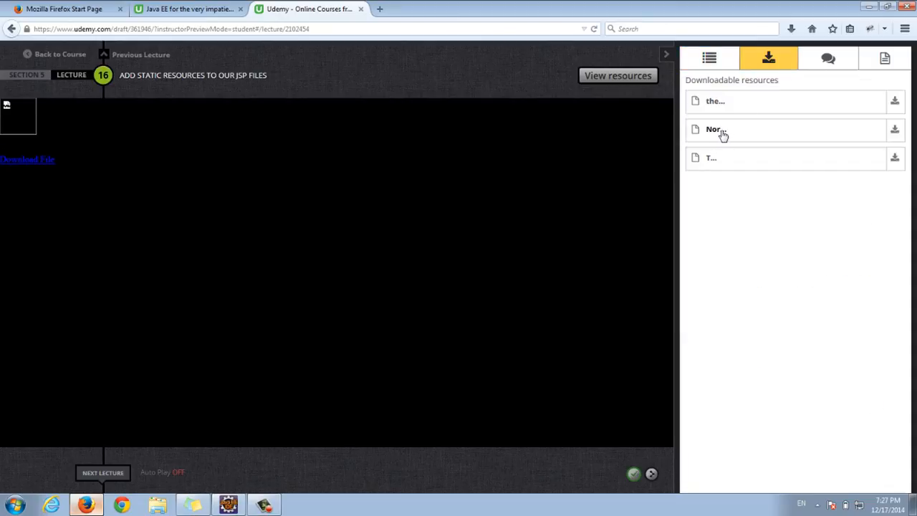
- Save normalize.css and theme.css from the lecture, then view Firefox's downloads list
left_click(716, 130)
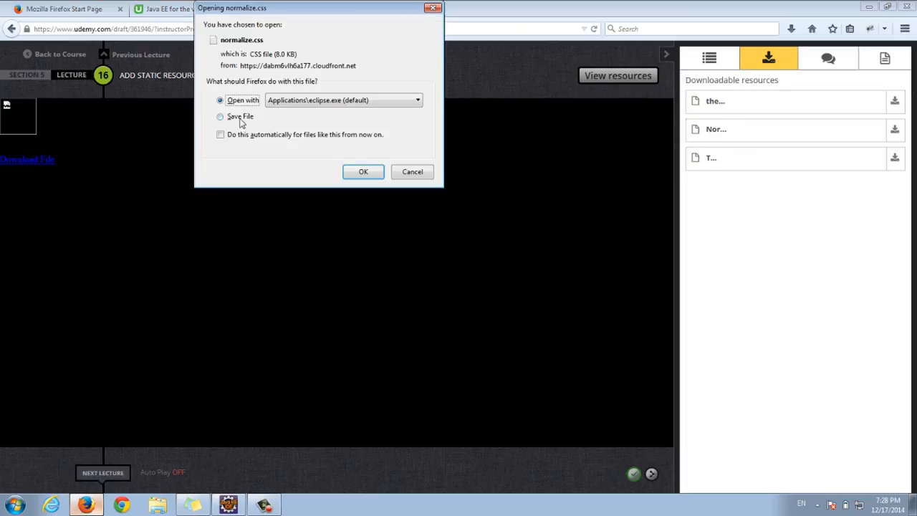
left_click(220, 116)
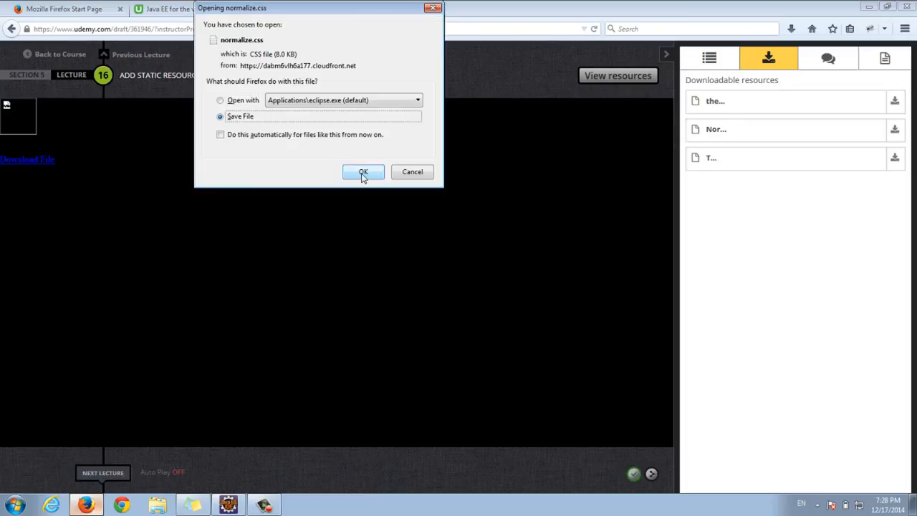
mouse_move(458, 24)
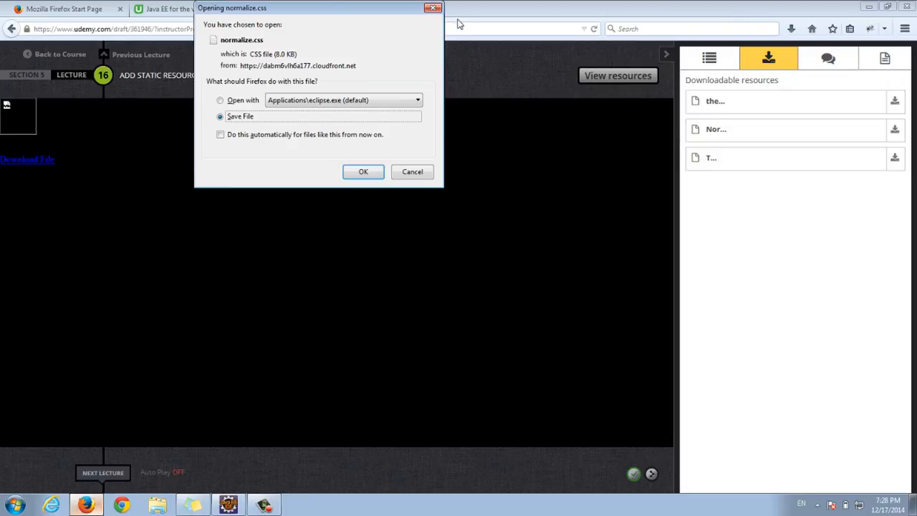
mouse_move(838, 216)
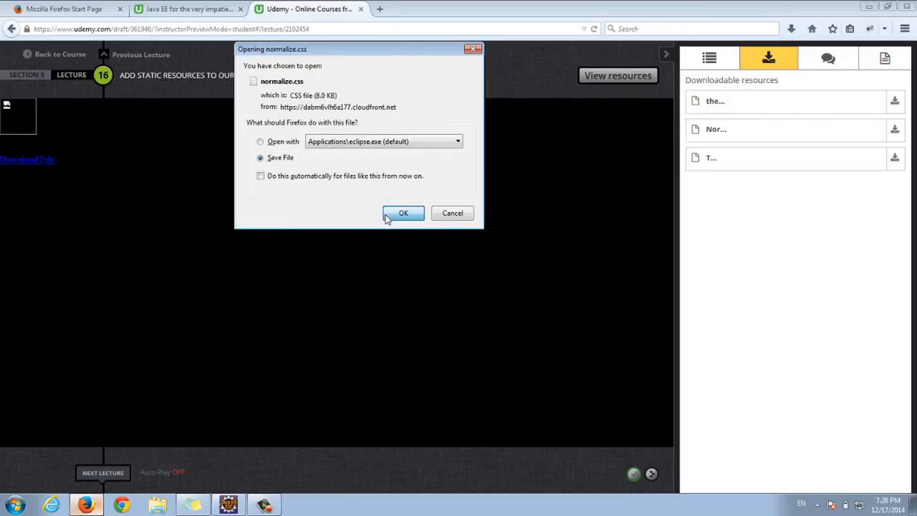
left_click(404, 212)
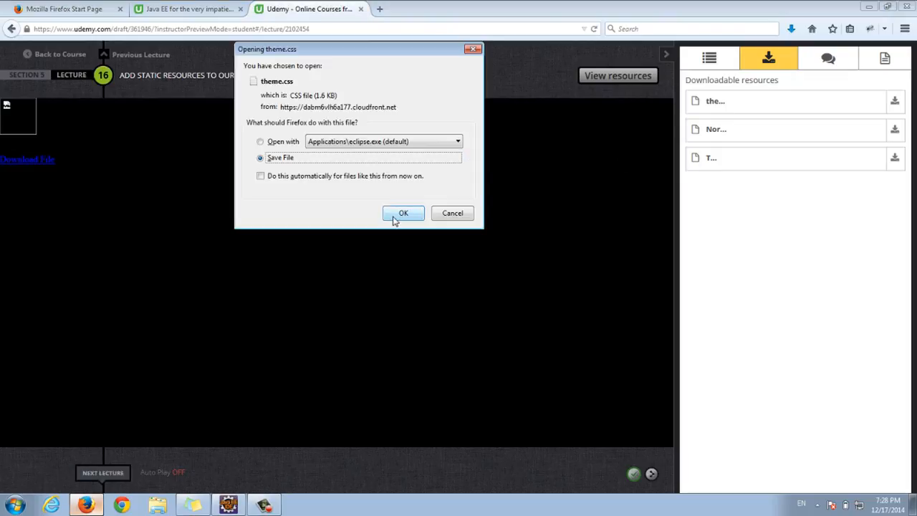
left_click(402, 213)
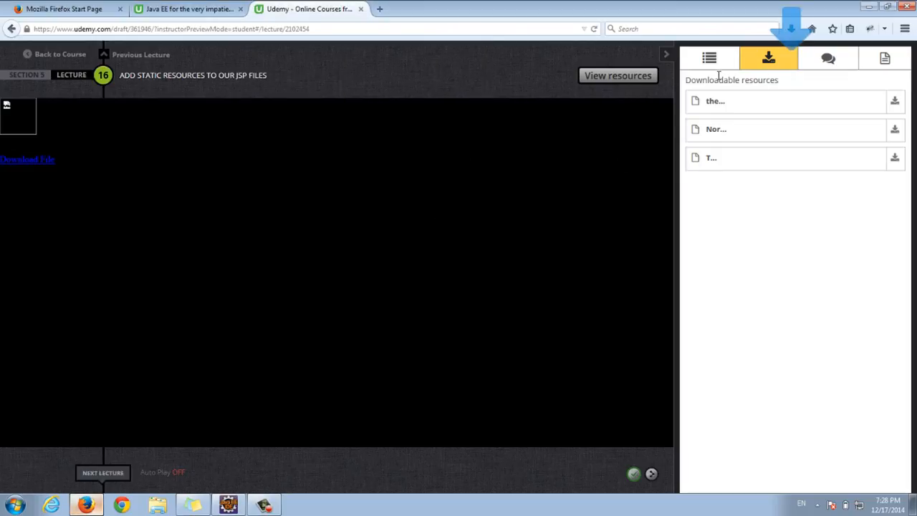
left_click(791, 28)
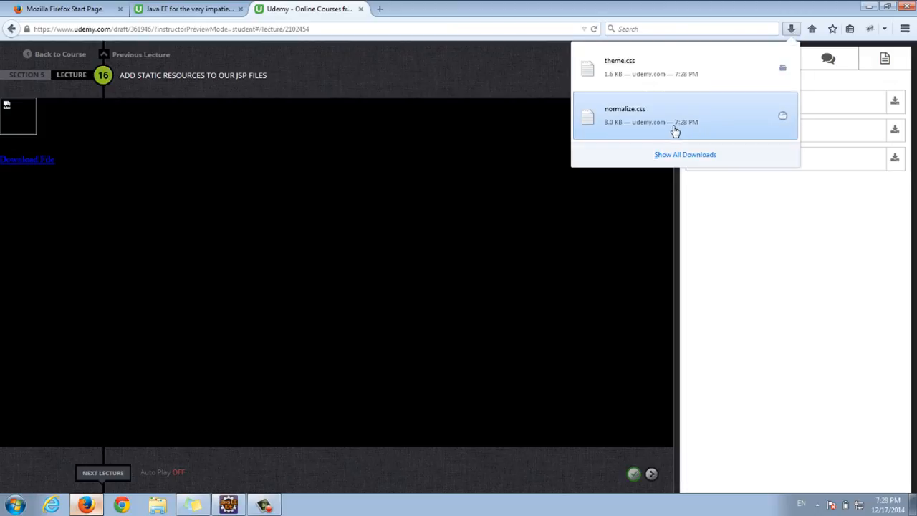
- Open the Downloads folder in Windows Explorer and copy normalize.css and theme.css together
right_click(684, 115)
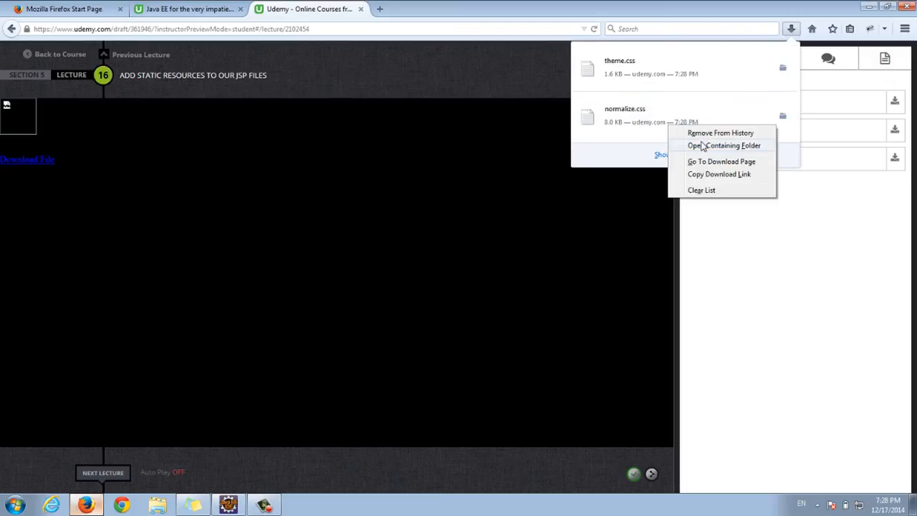
left_click(724, 144)
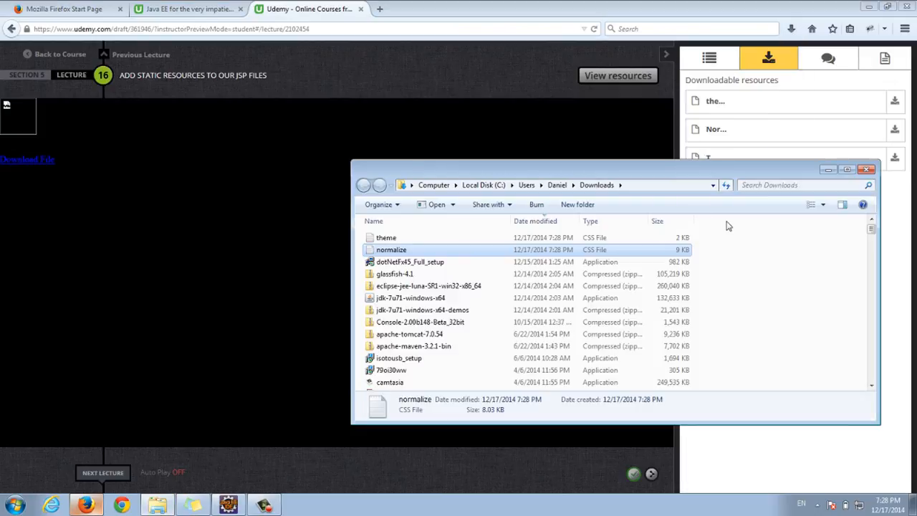
left_click(386, 237)
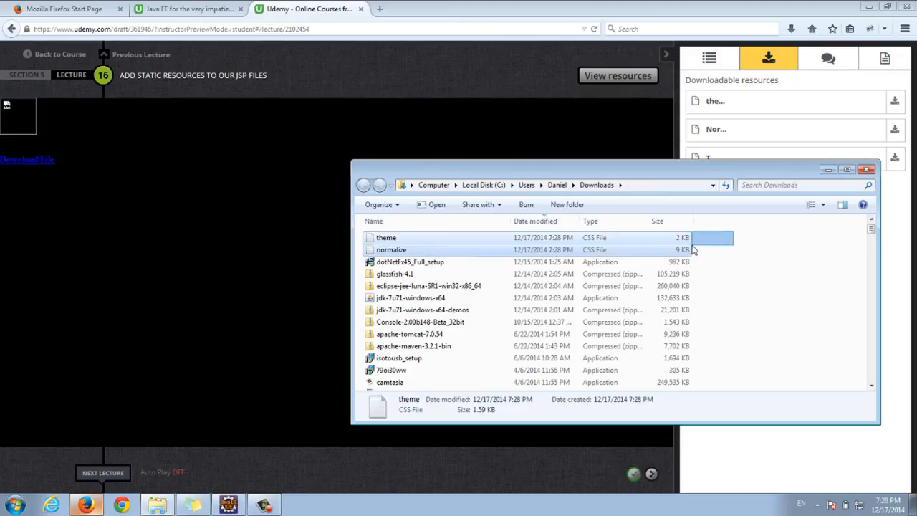
right_click(391, 250)
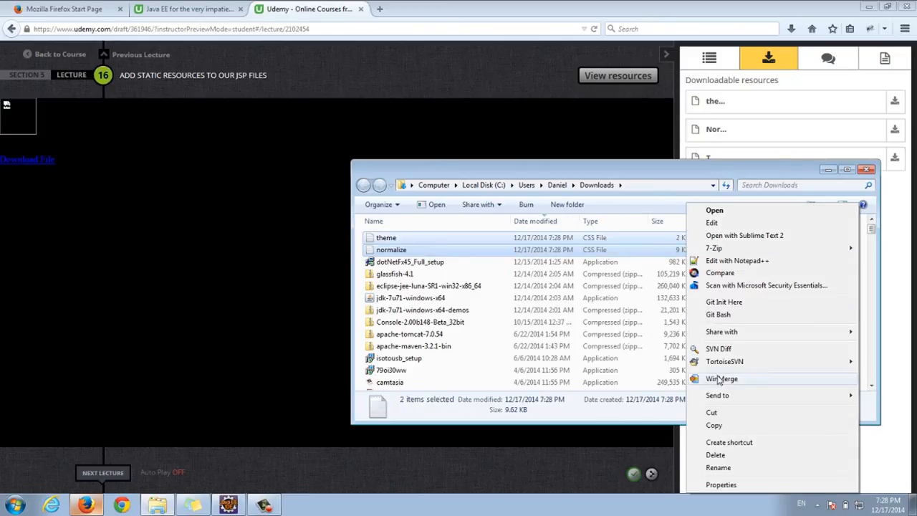
left_click(244, 472)
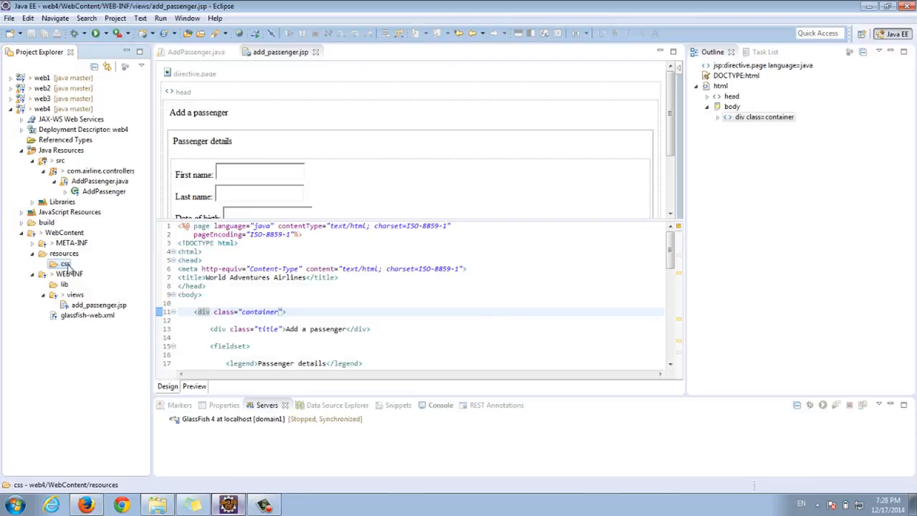
- Paste both stylesheets into WebContent/resources/css and open theme.css
right_click(65, 264)
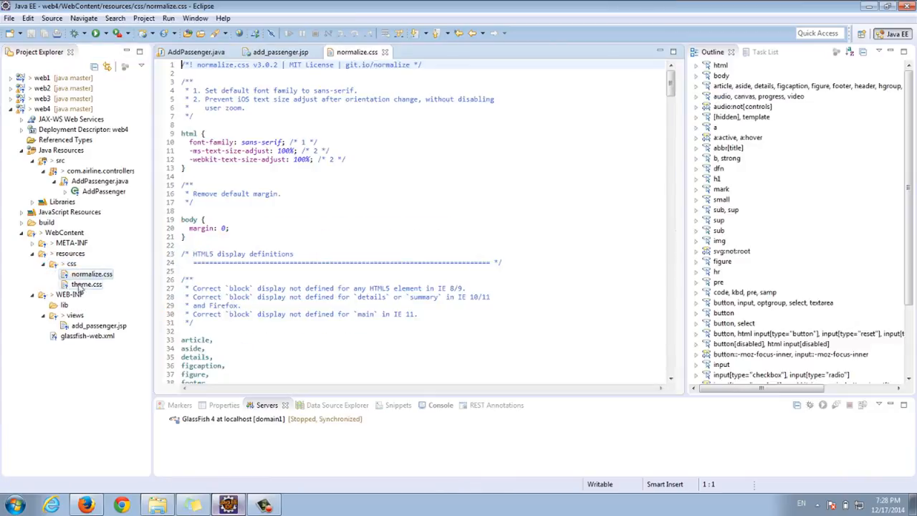
double_click(86, 284)
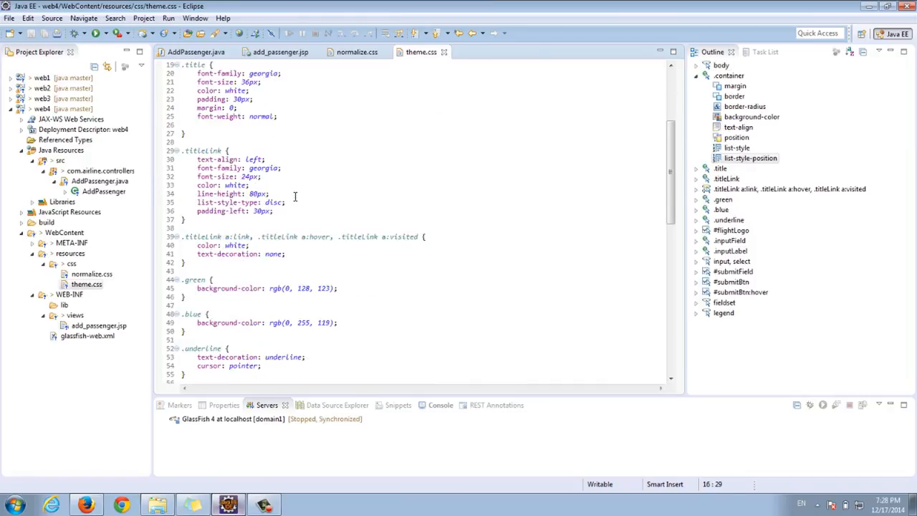
left_click(92, 274)
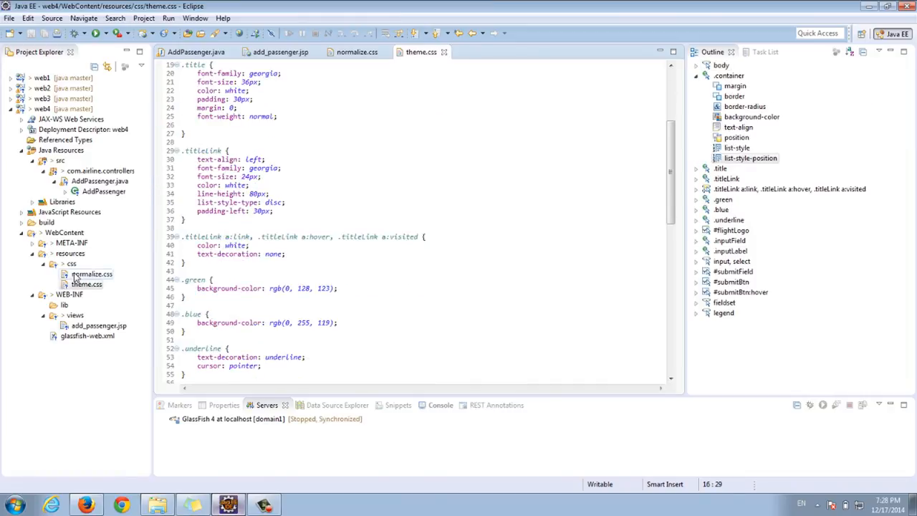
left_click(87, 284)
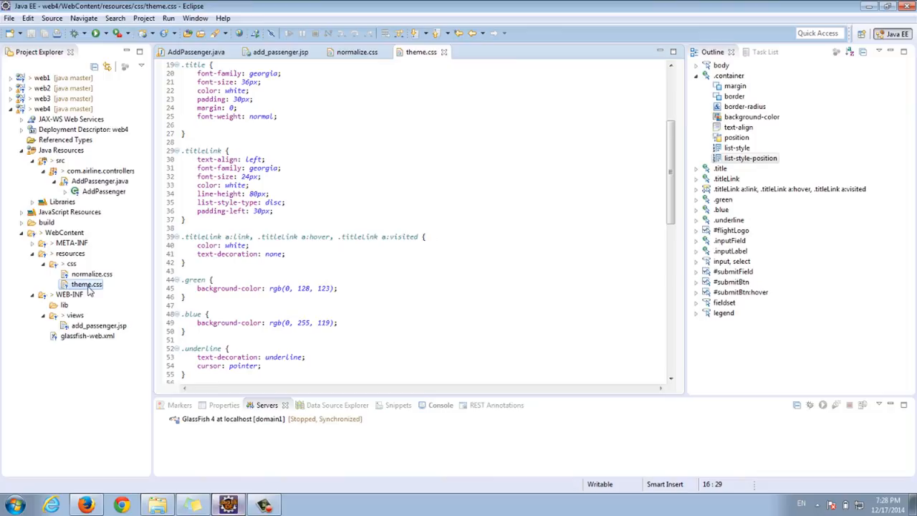
- Scroll through theme.css's rules, then return to add_passenger.jsp
scroll("down", 3)
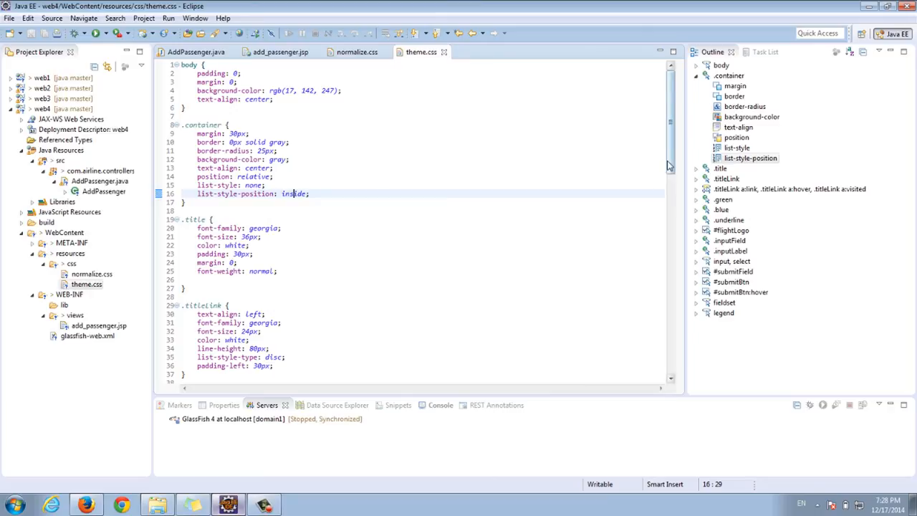
scroll("down", 3)
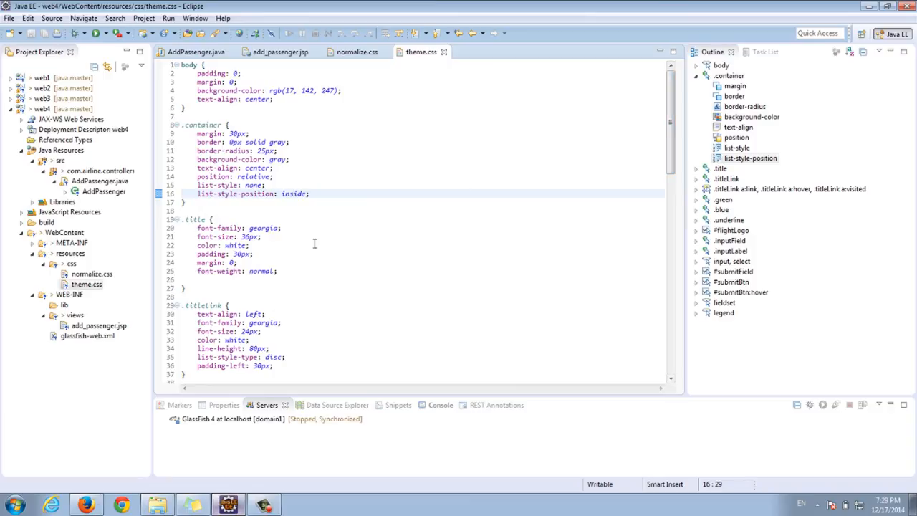
left_click(99, 325)
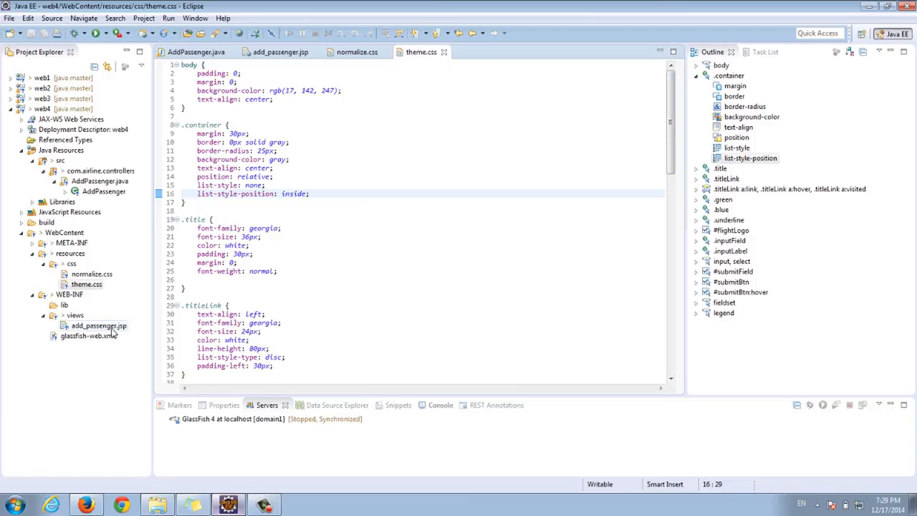
left_click(281, 52)
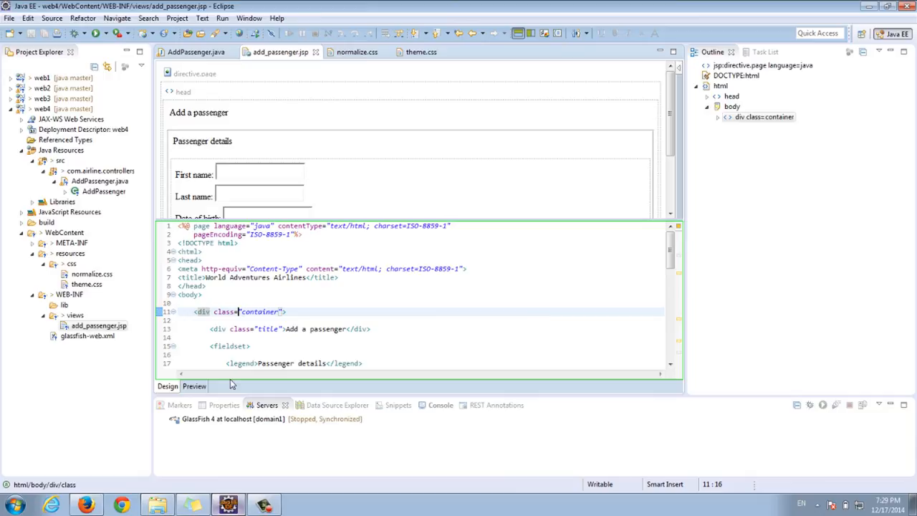
- Drag the editor split bar so add_passenger.jsp's source fills more space
left_click(168, 386)
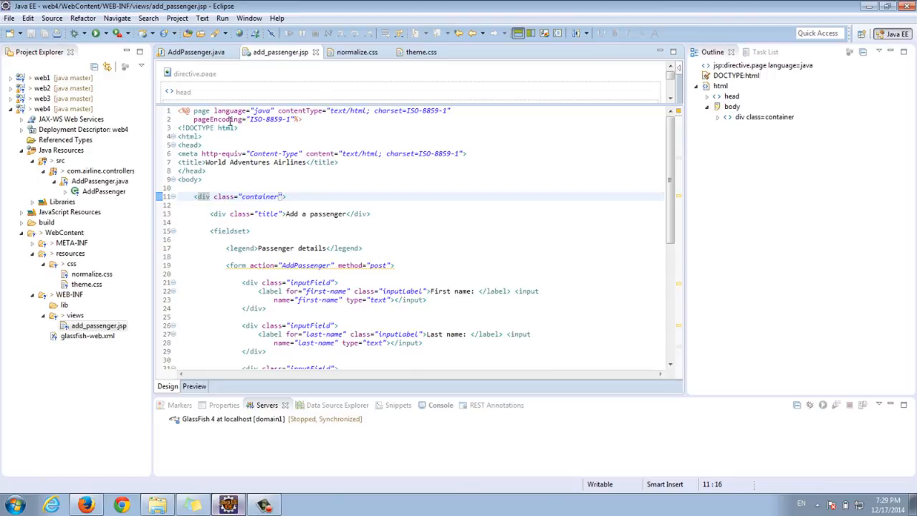
mouse_move(203, 213)
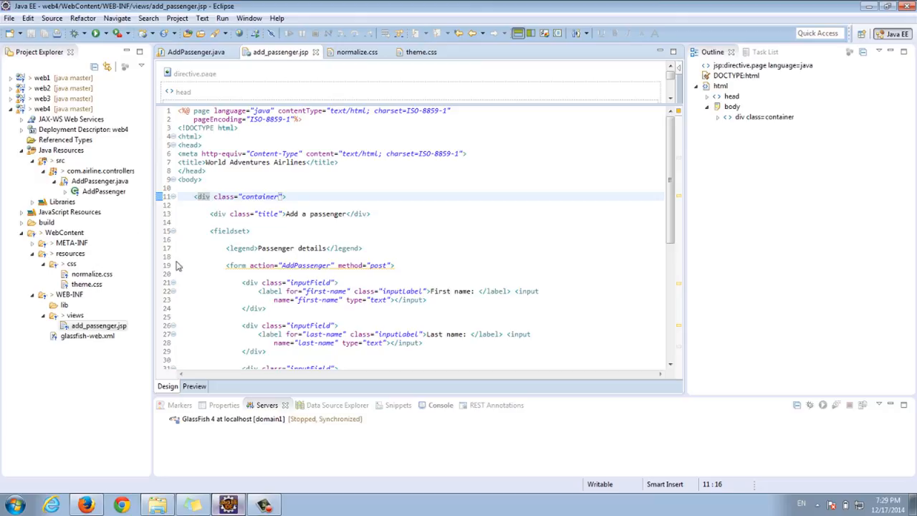
mouse_move(350, 183)
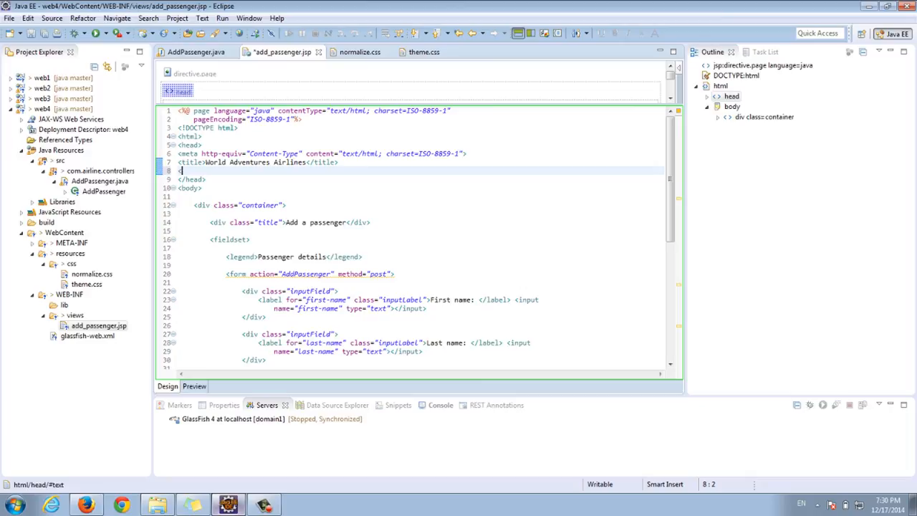
- Add <link rel="stylesheet" href="resources/css/normalize.css"> to the head and select that line
type("<")
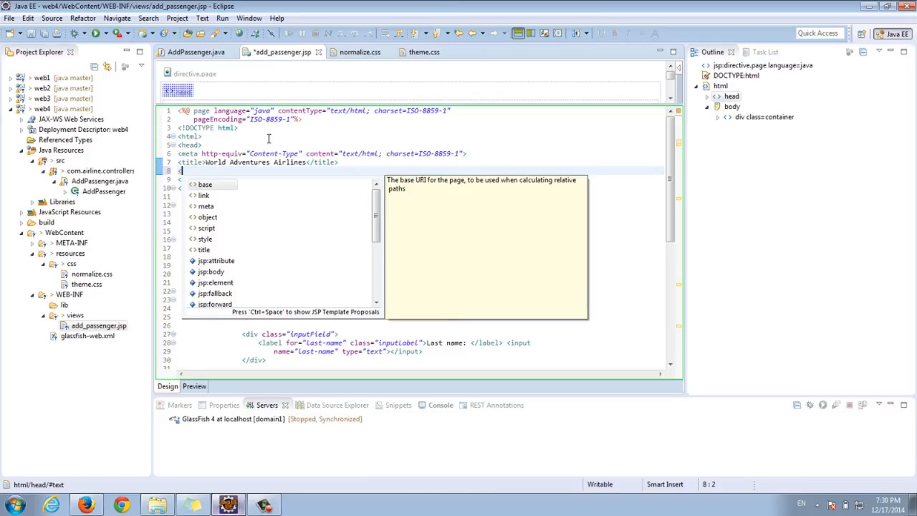
type("link")
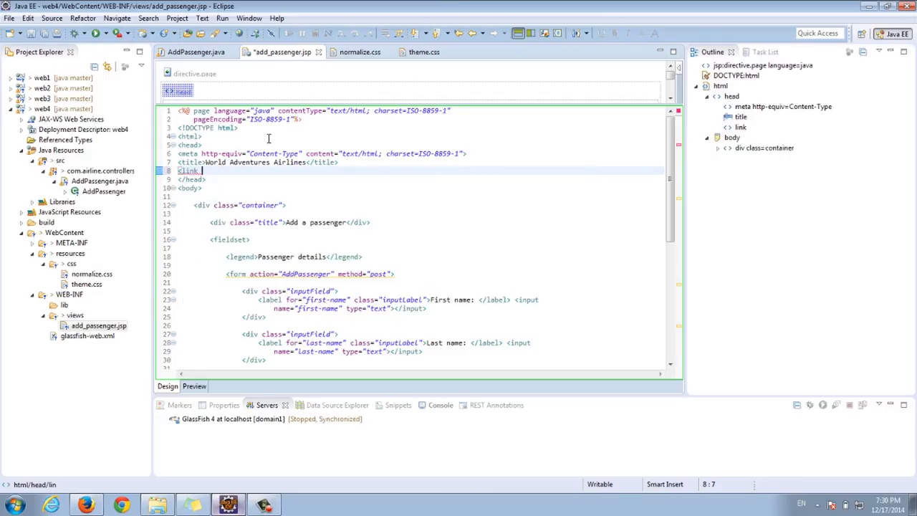
type("rel=\"s")
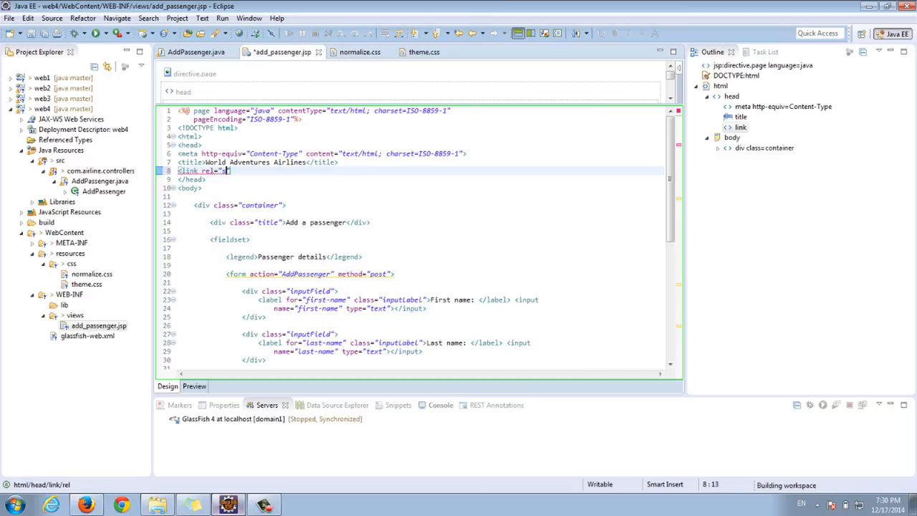
type("styl")
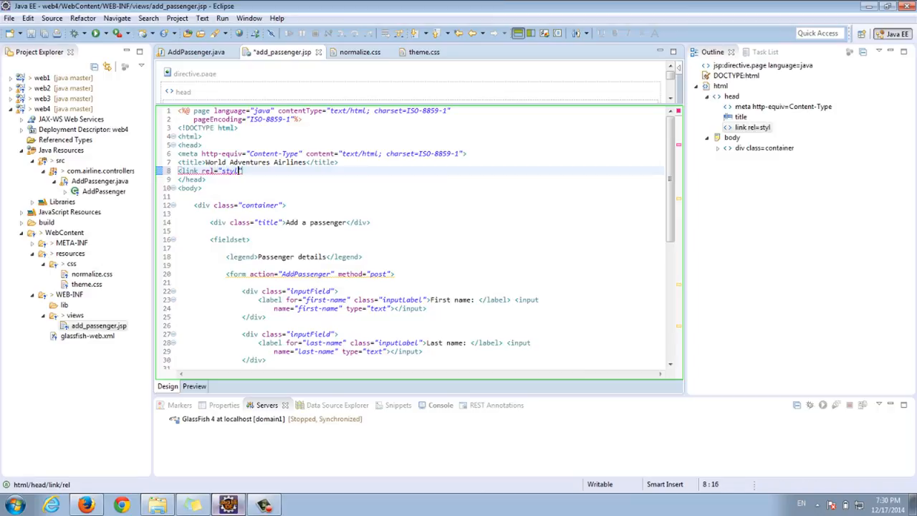
type("esheet")
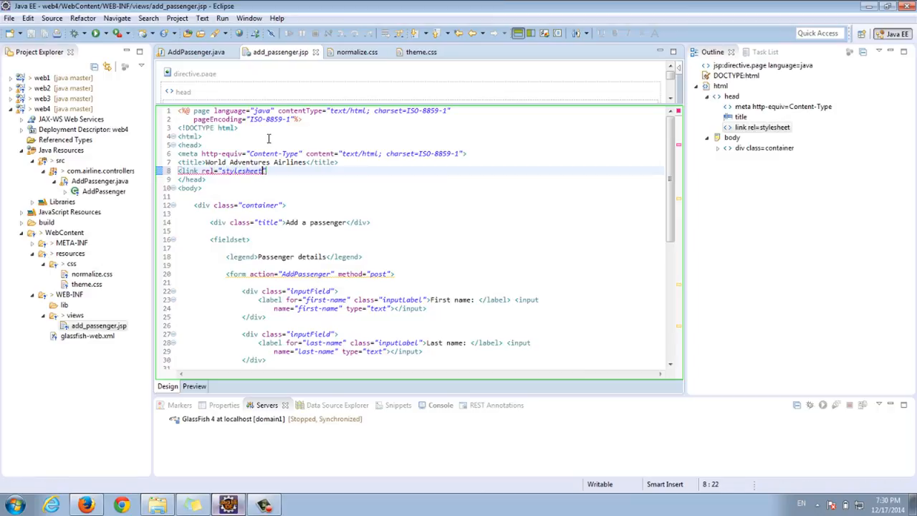
type("href=\"\"")
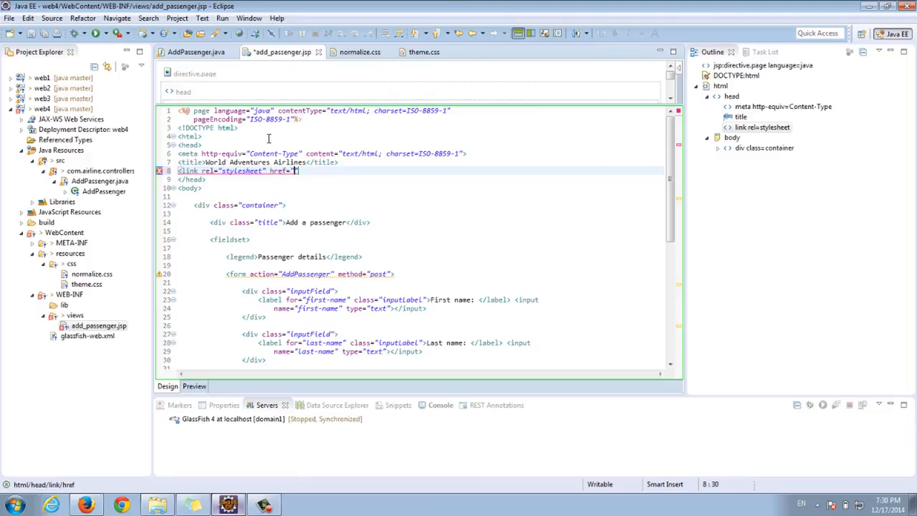
type("resources/")
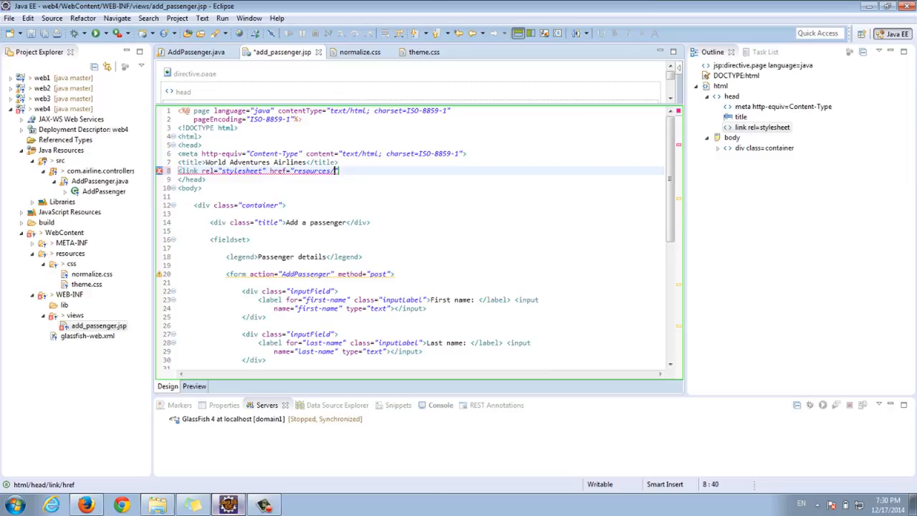
type("ss")
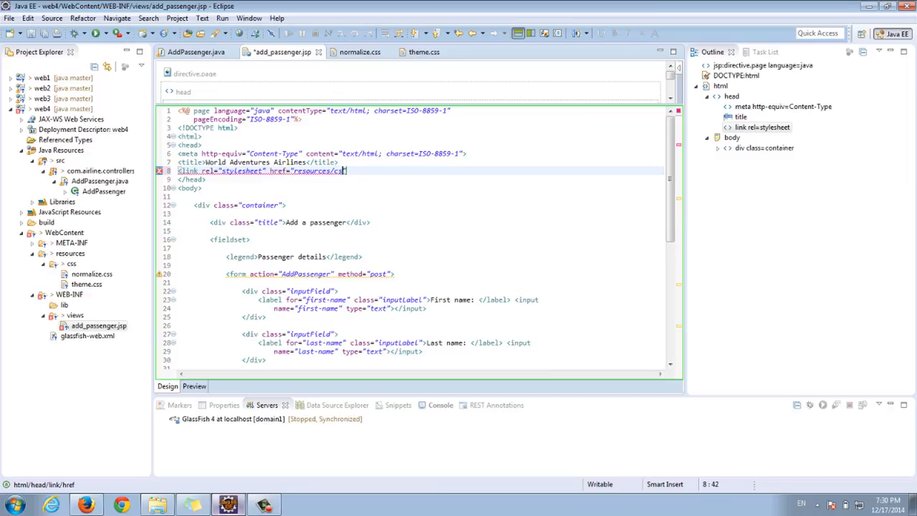
type("/")
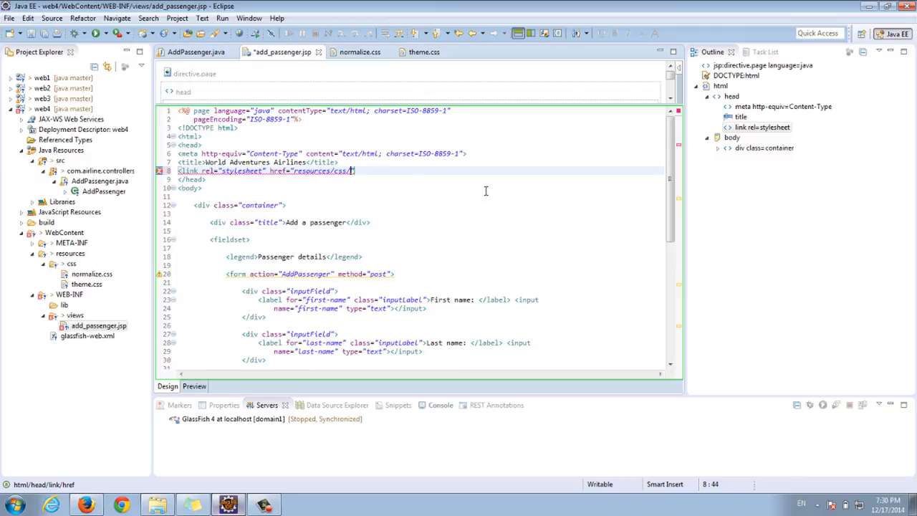
type("normalize.css")
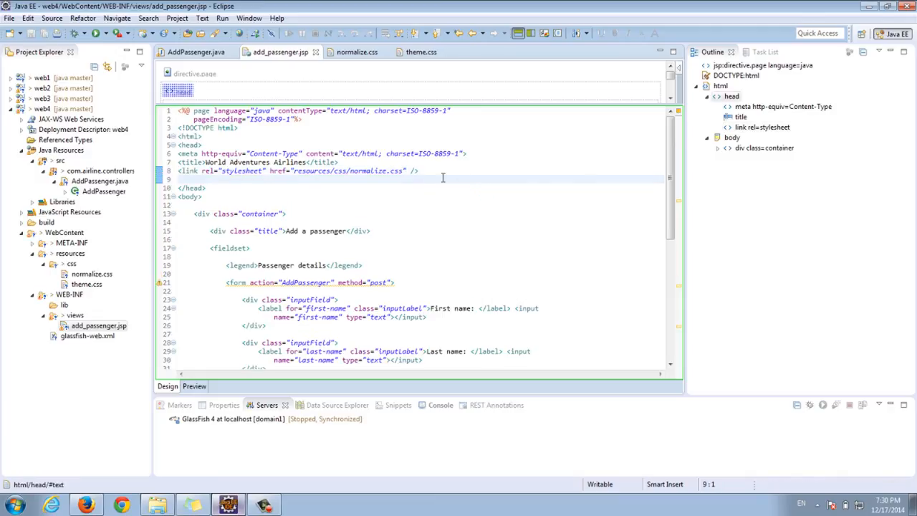
triple_click(301, 170)
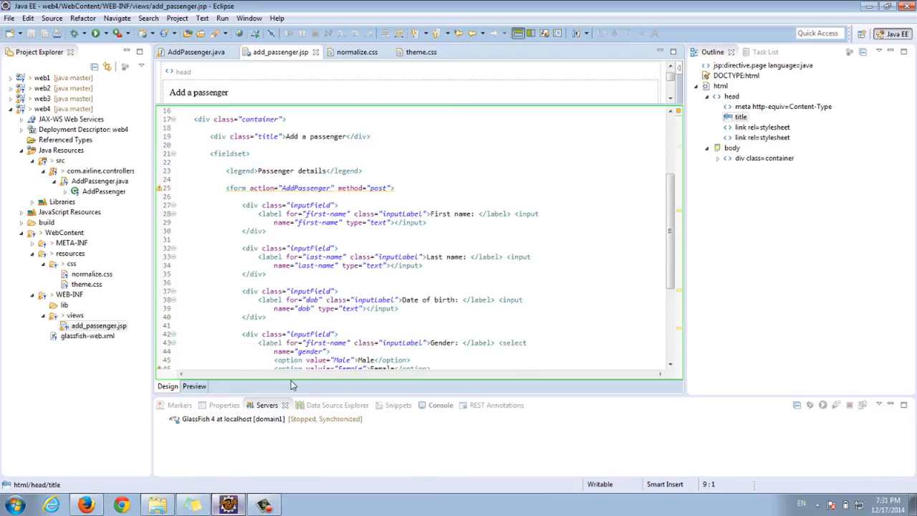
mouse_move(290, 396)
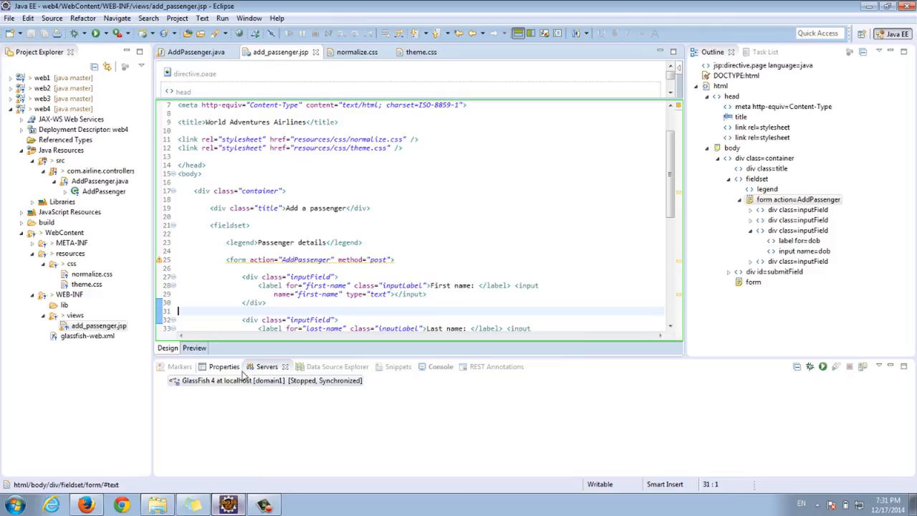
- Start GlassFish 4 and add web4 to its configured projects
right_click(229, 379)
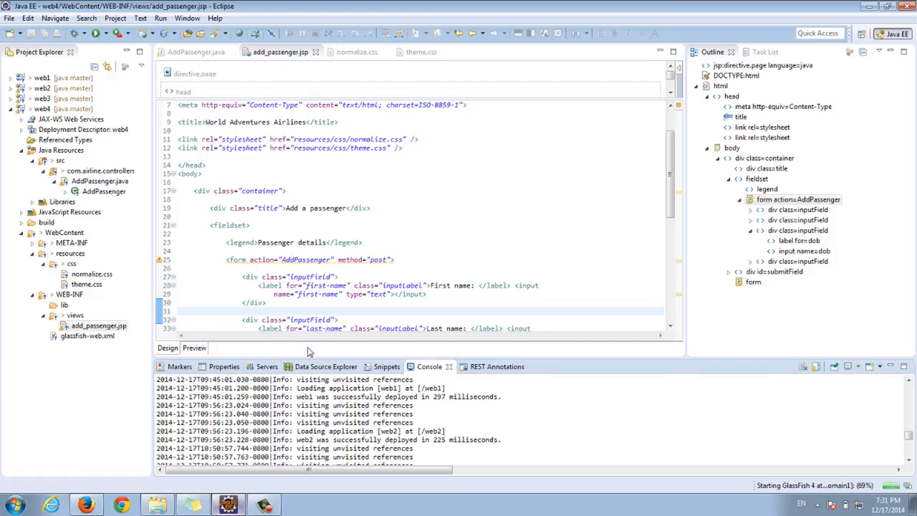
left_click(196, 52)
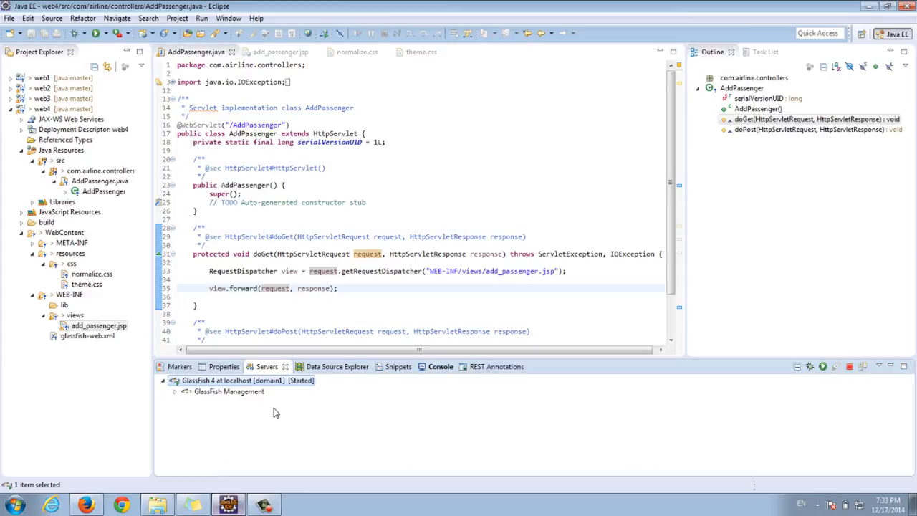
right_click(236, 381)
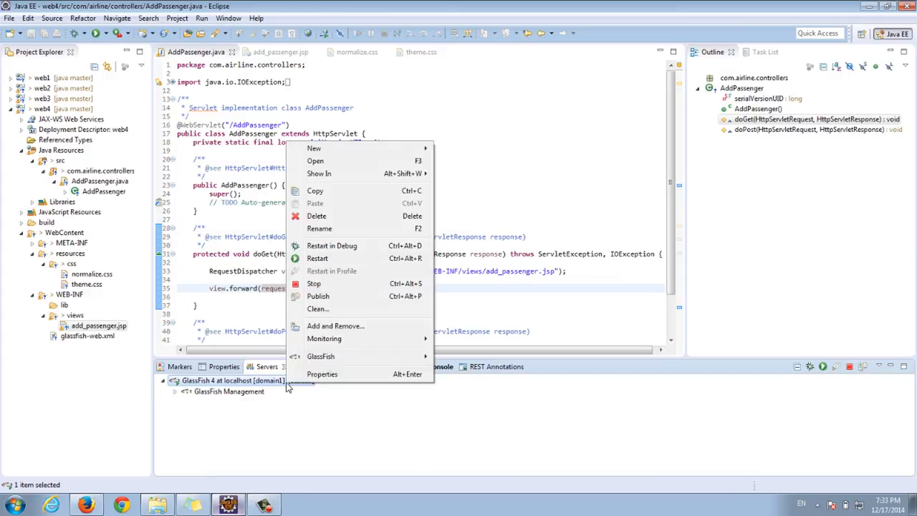
left_click(335, 326)
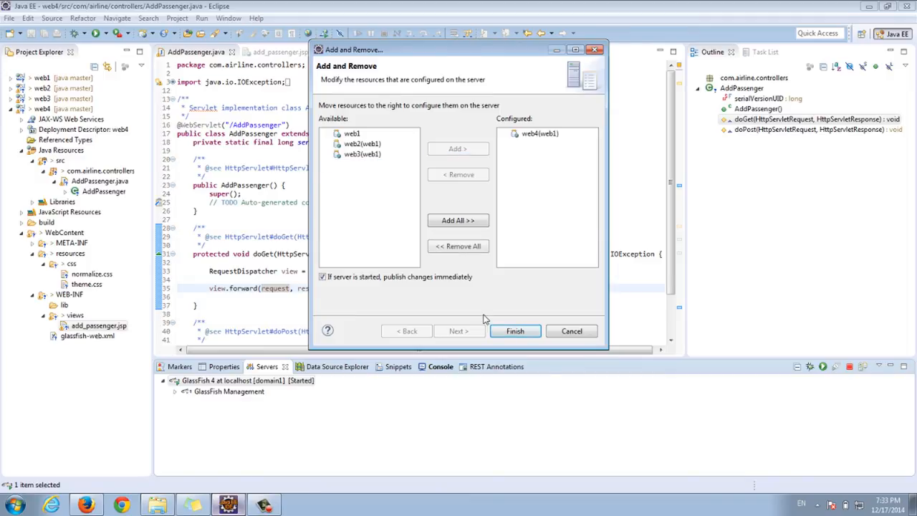
left_click(514, 330)
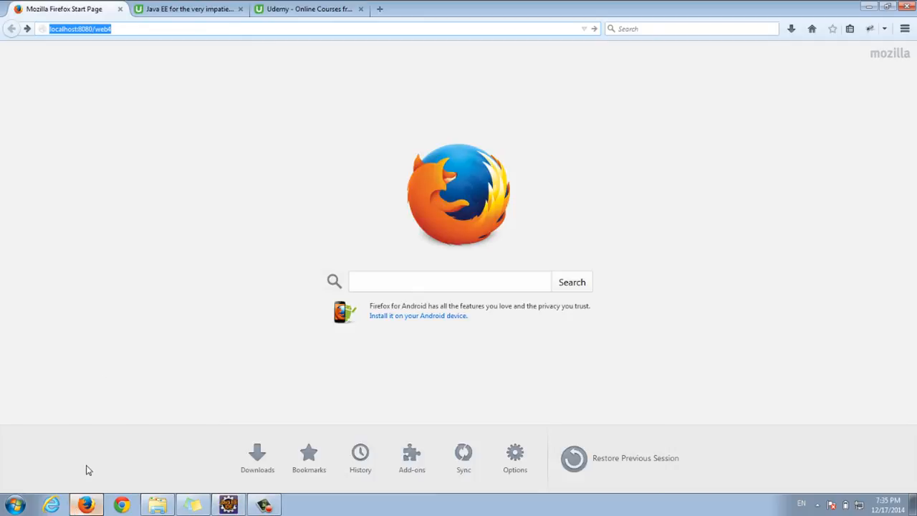
- Load localhost:8080/web4/AddPassenger in Firefox and focus the First name field
left_click(130, 29)
type("/Add")
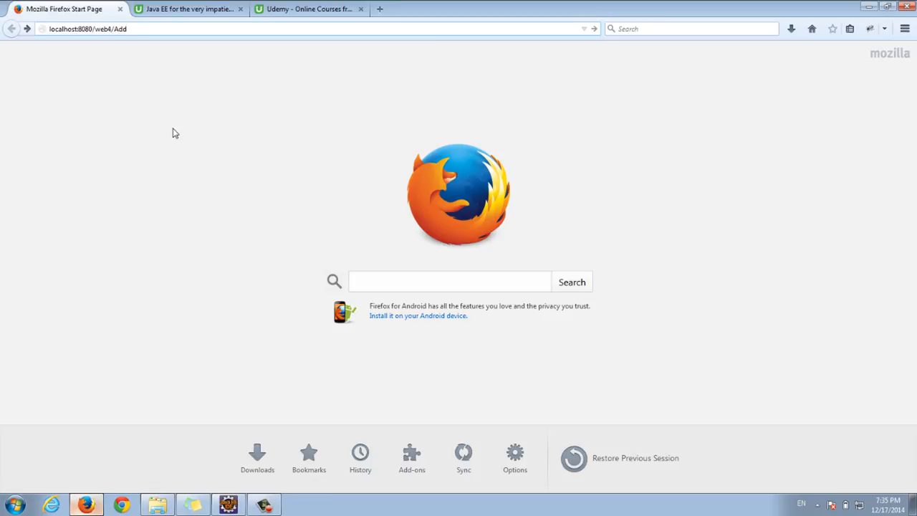
type("P")
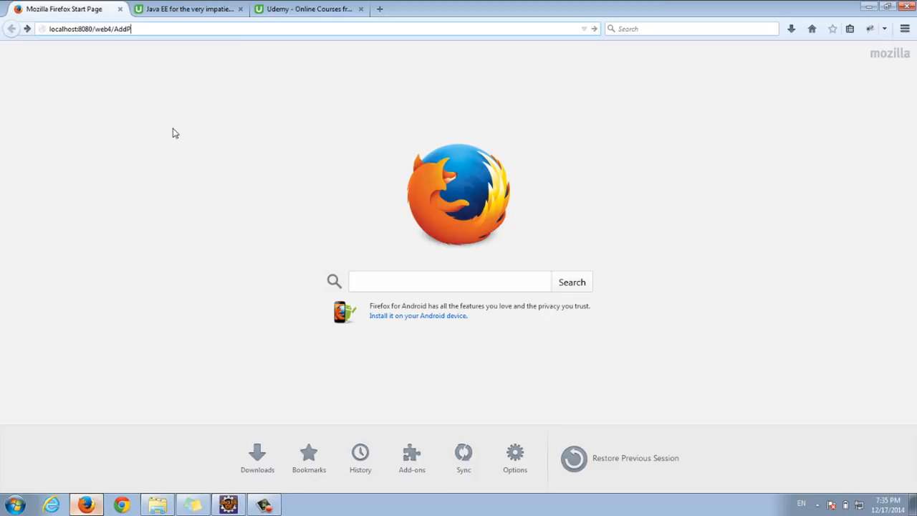
type("assenger")
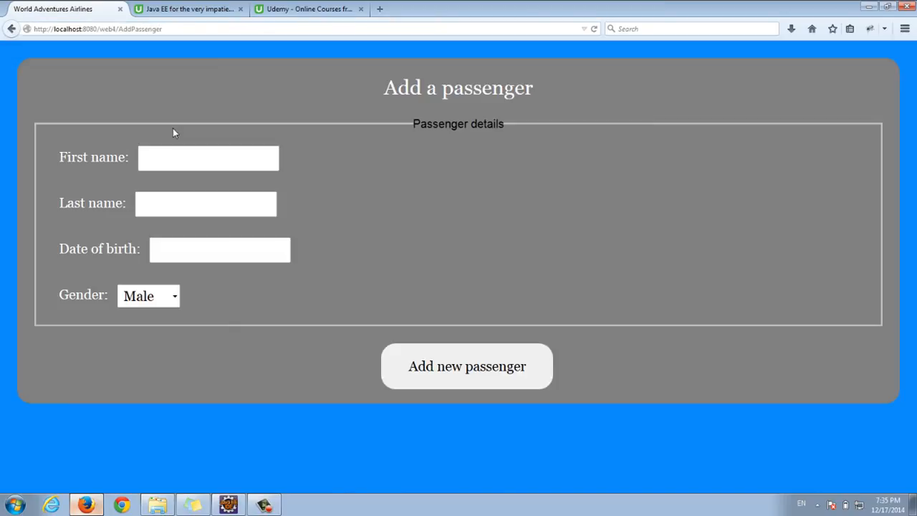
mouse_move(241, 153)
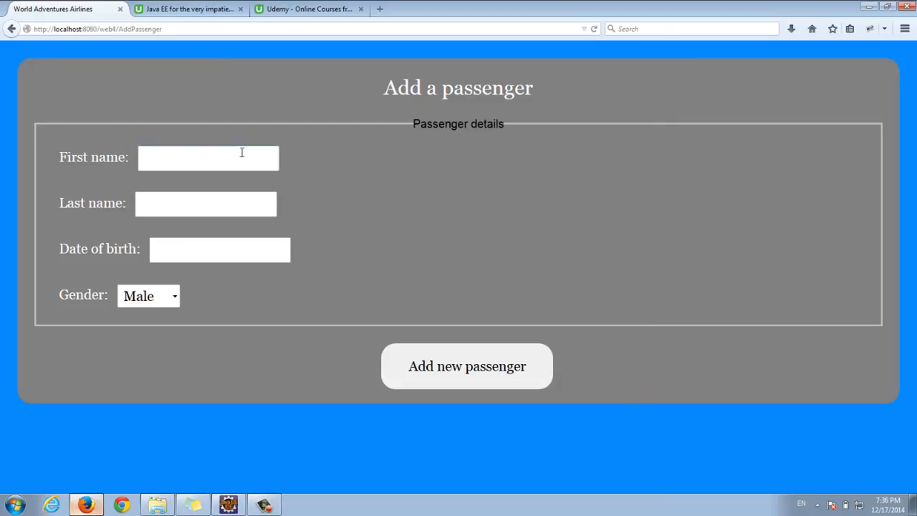
left_click(208, 157)
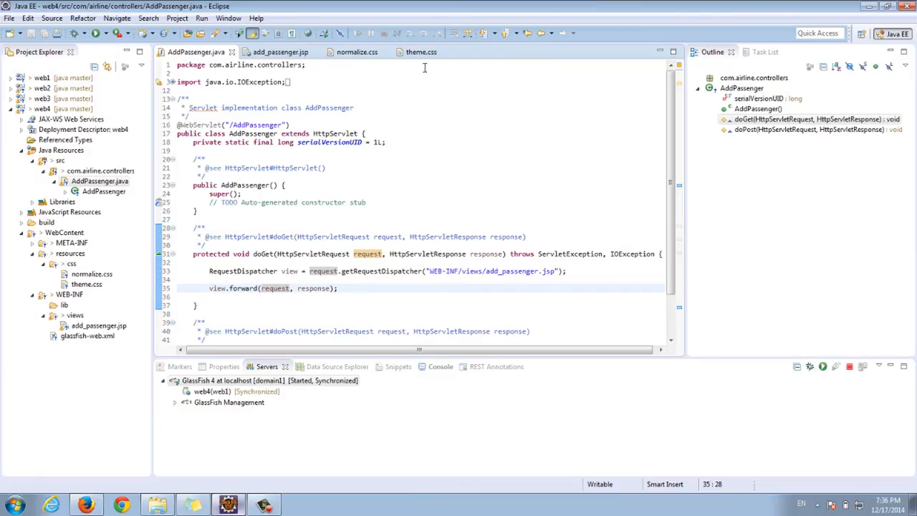
- Review theme.css, then scroll add_passenger.jsp down to the form's legend markup
left_click(421, 52)
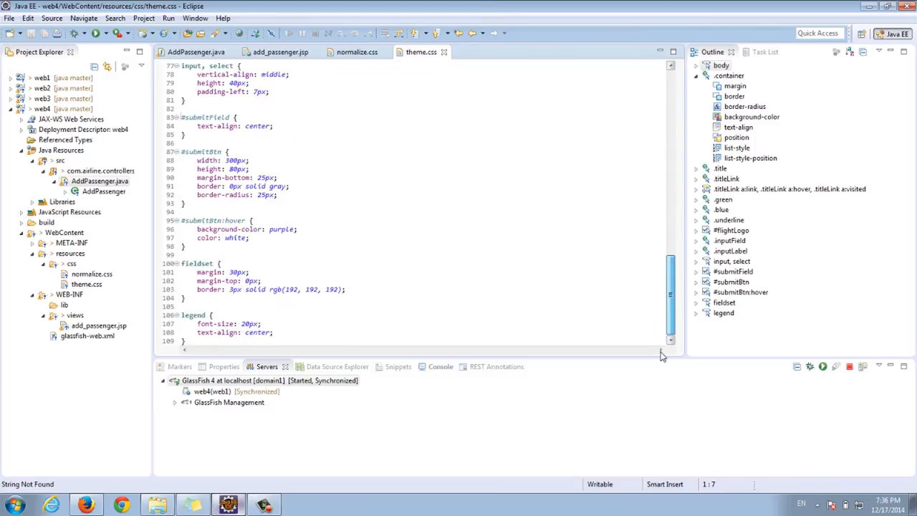
left_click(357, 51)
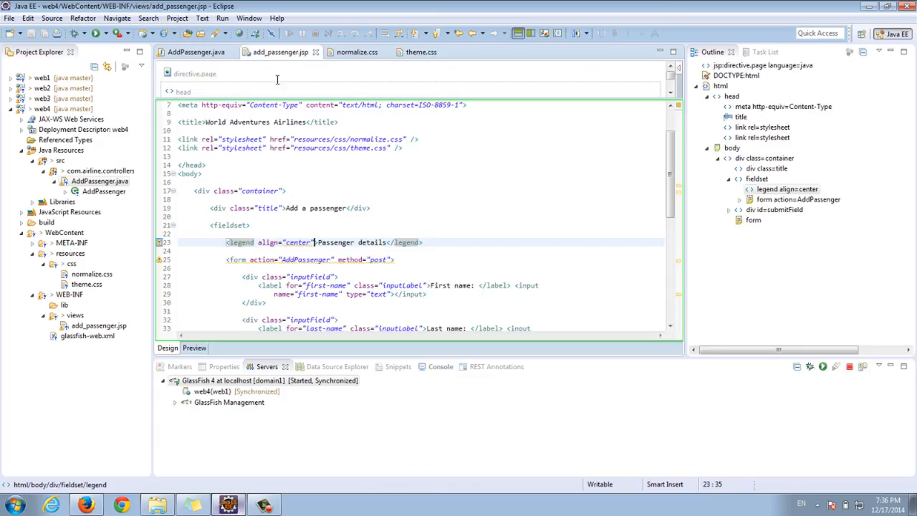
scroll("down", 3)
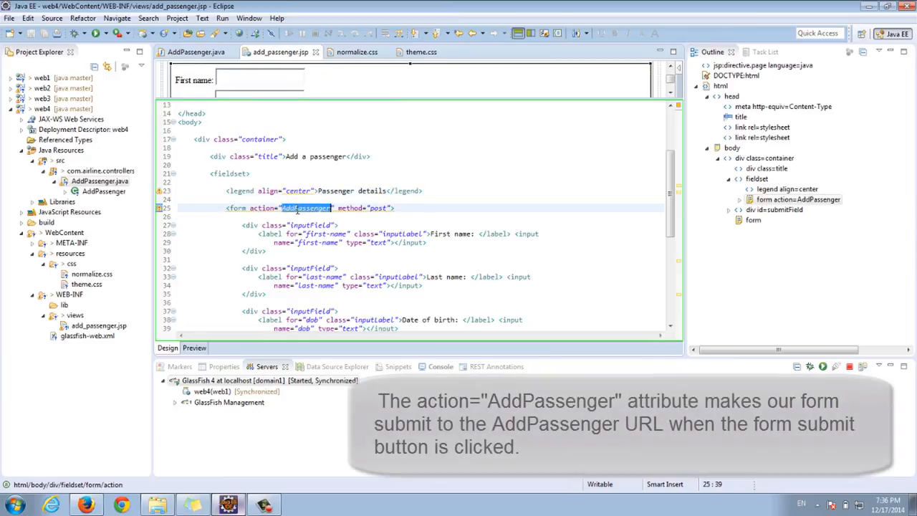
scroll("down", 3)
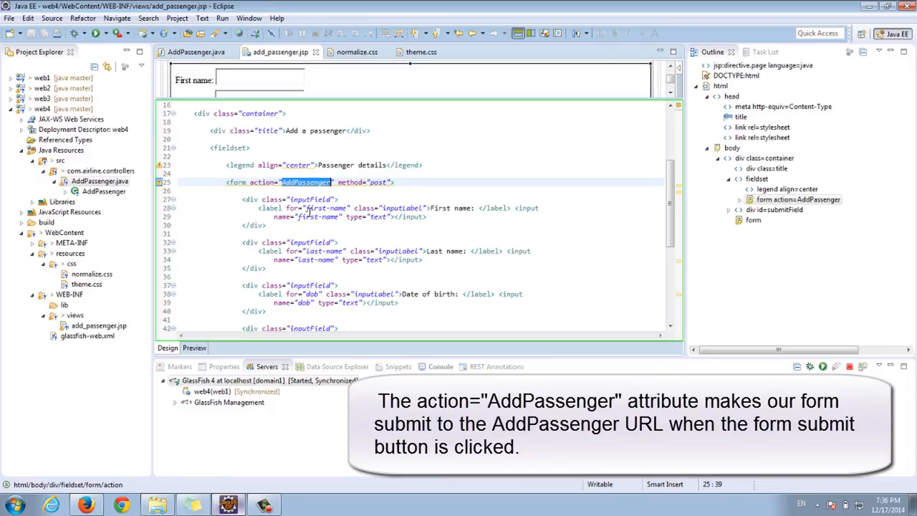
mouse_move(444, 208)
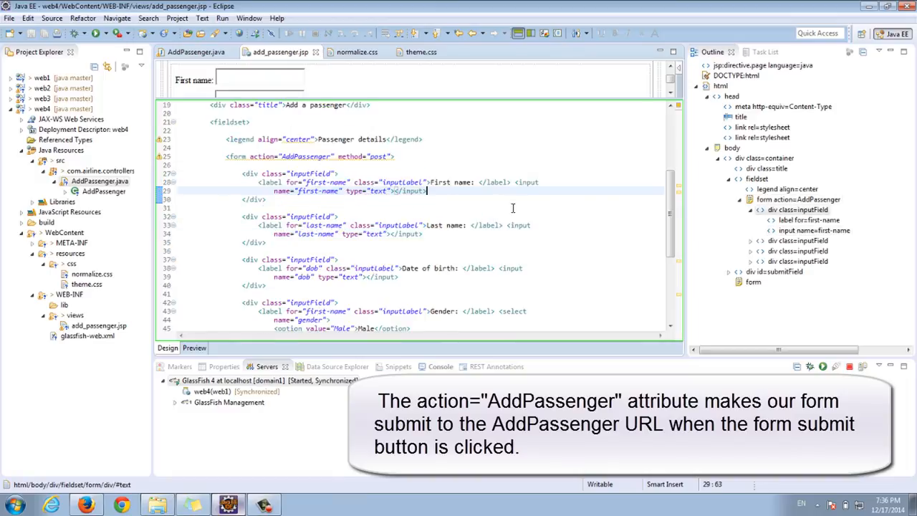
scroll("down", 3)
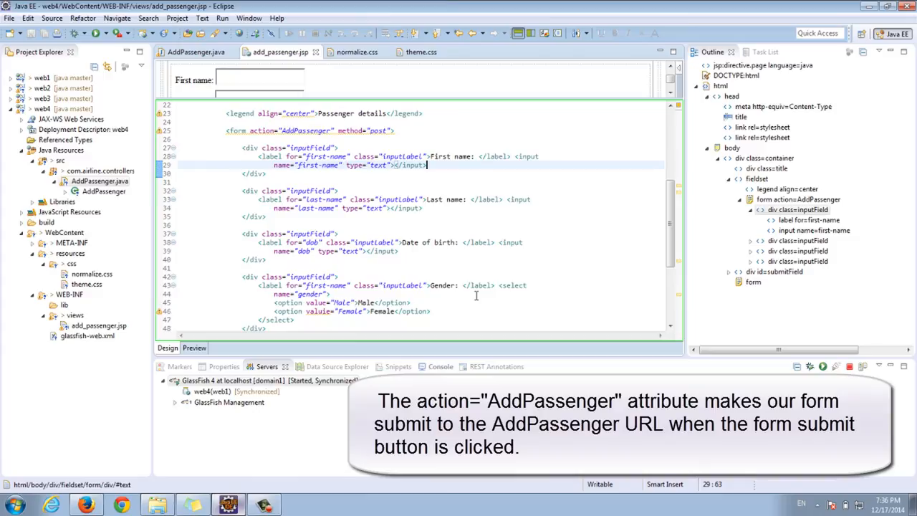